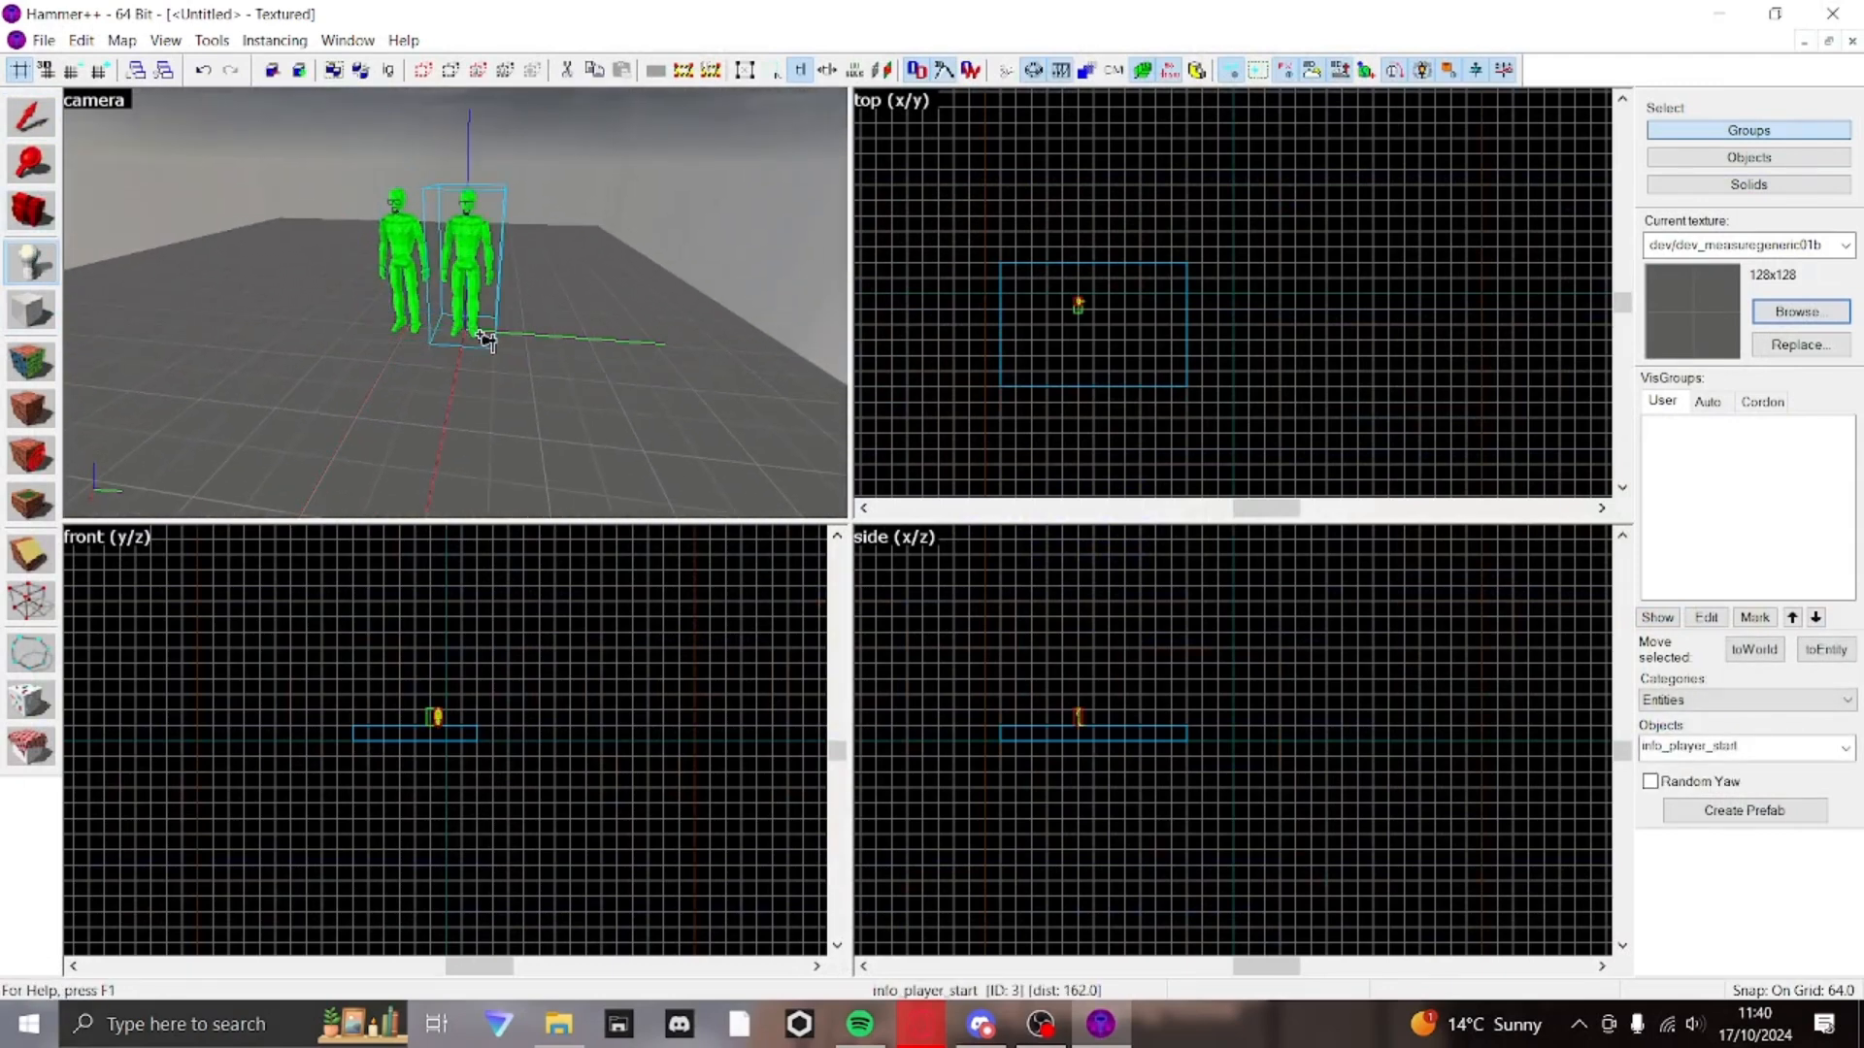
- Draw a wedge-shaped ramp block beside the player start and resize it in the 2D view
{"action": "double_click", "coordinate": [482, 332]}
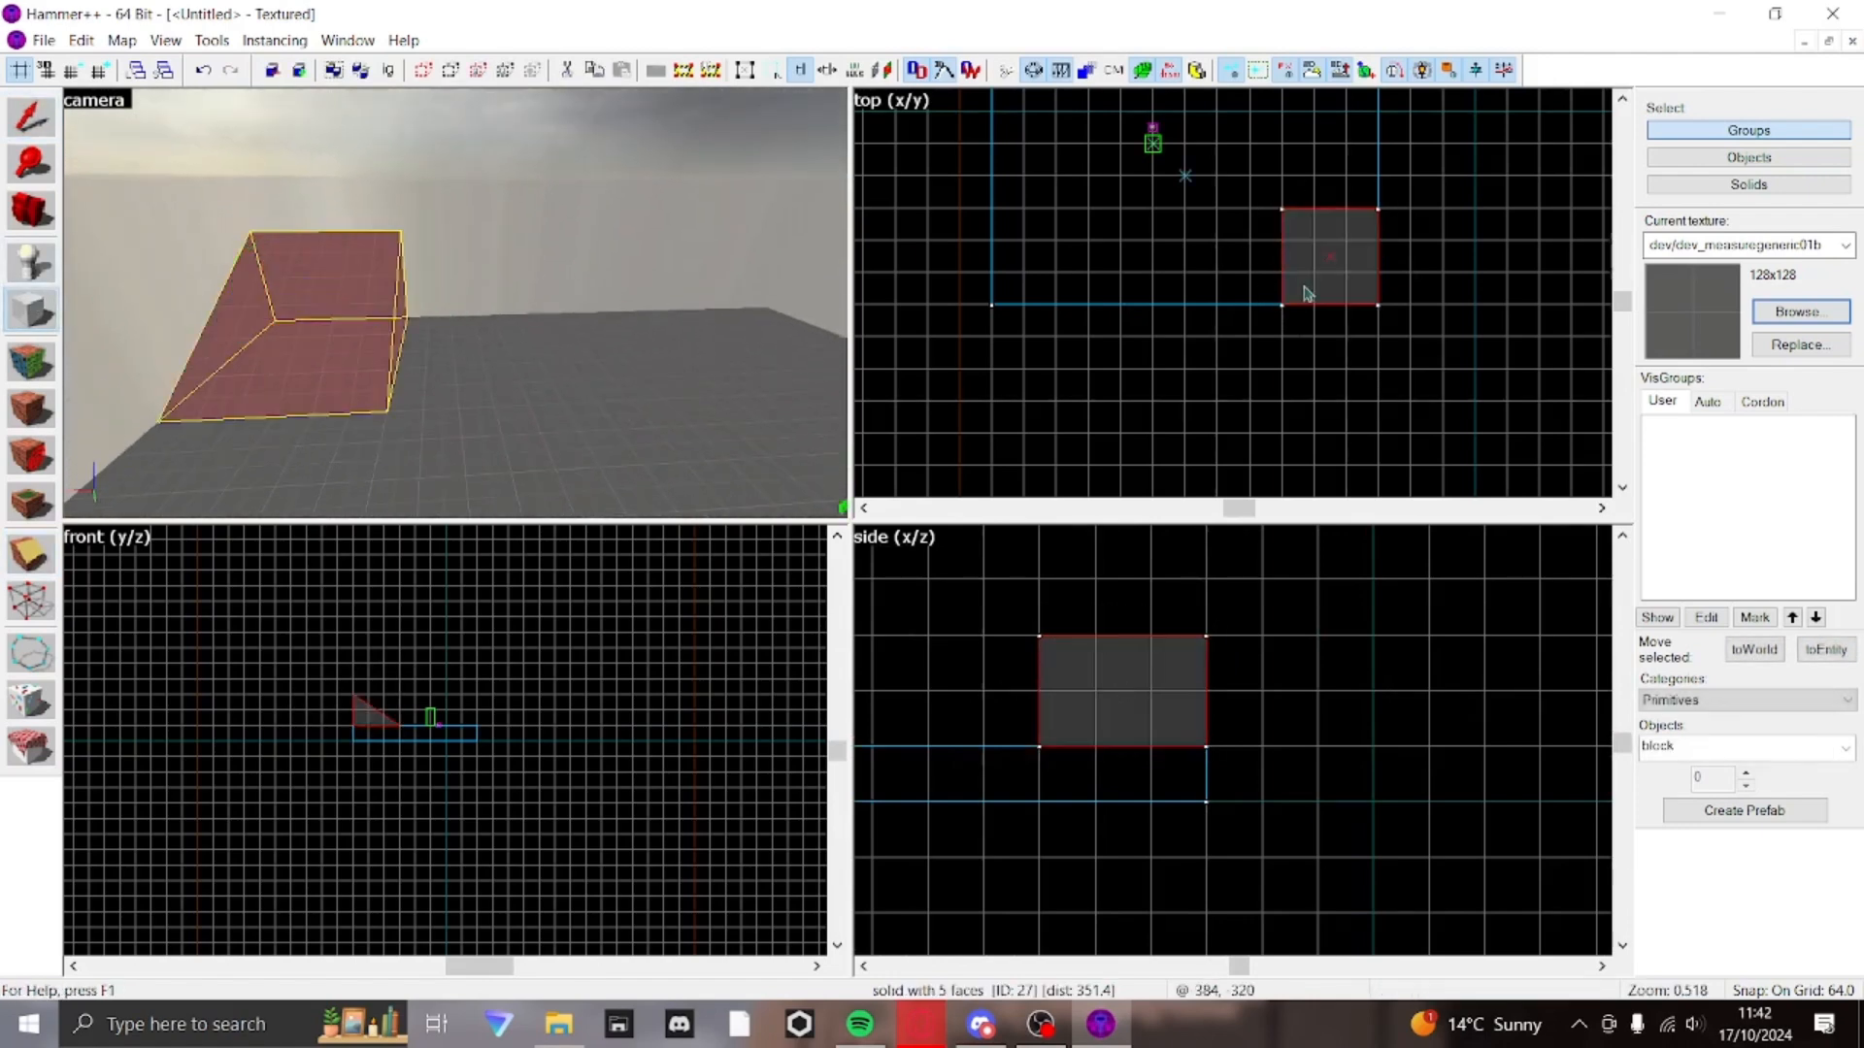
{"action": "left_click_drag", "start_coordinate": [1307, 293], "coordinate": [980, 472]}
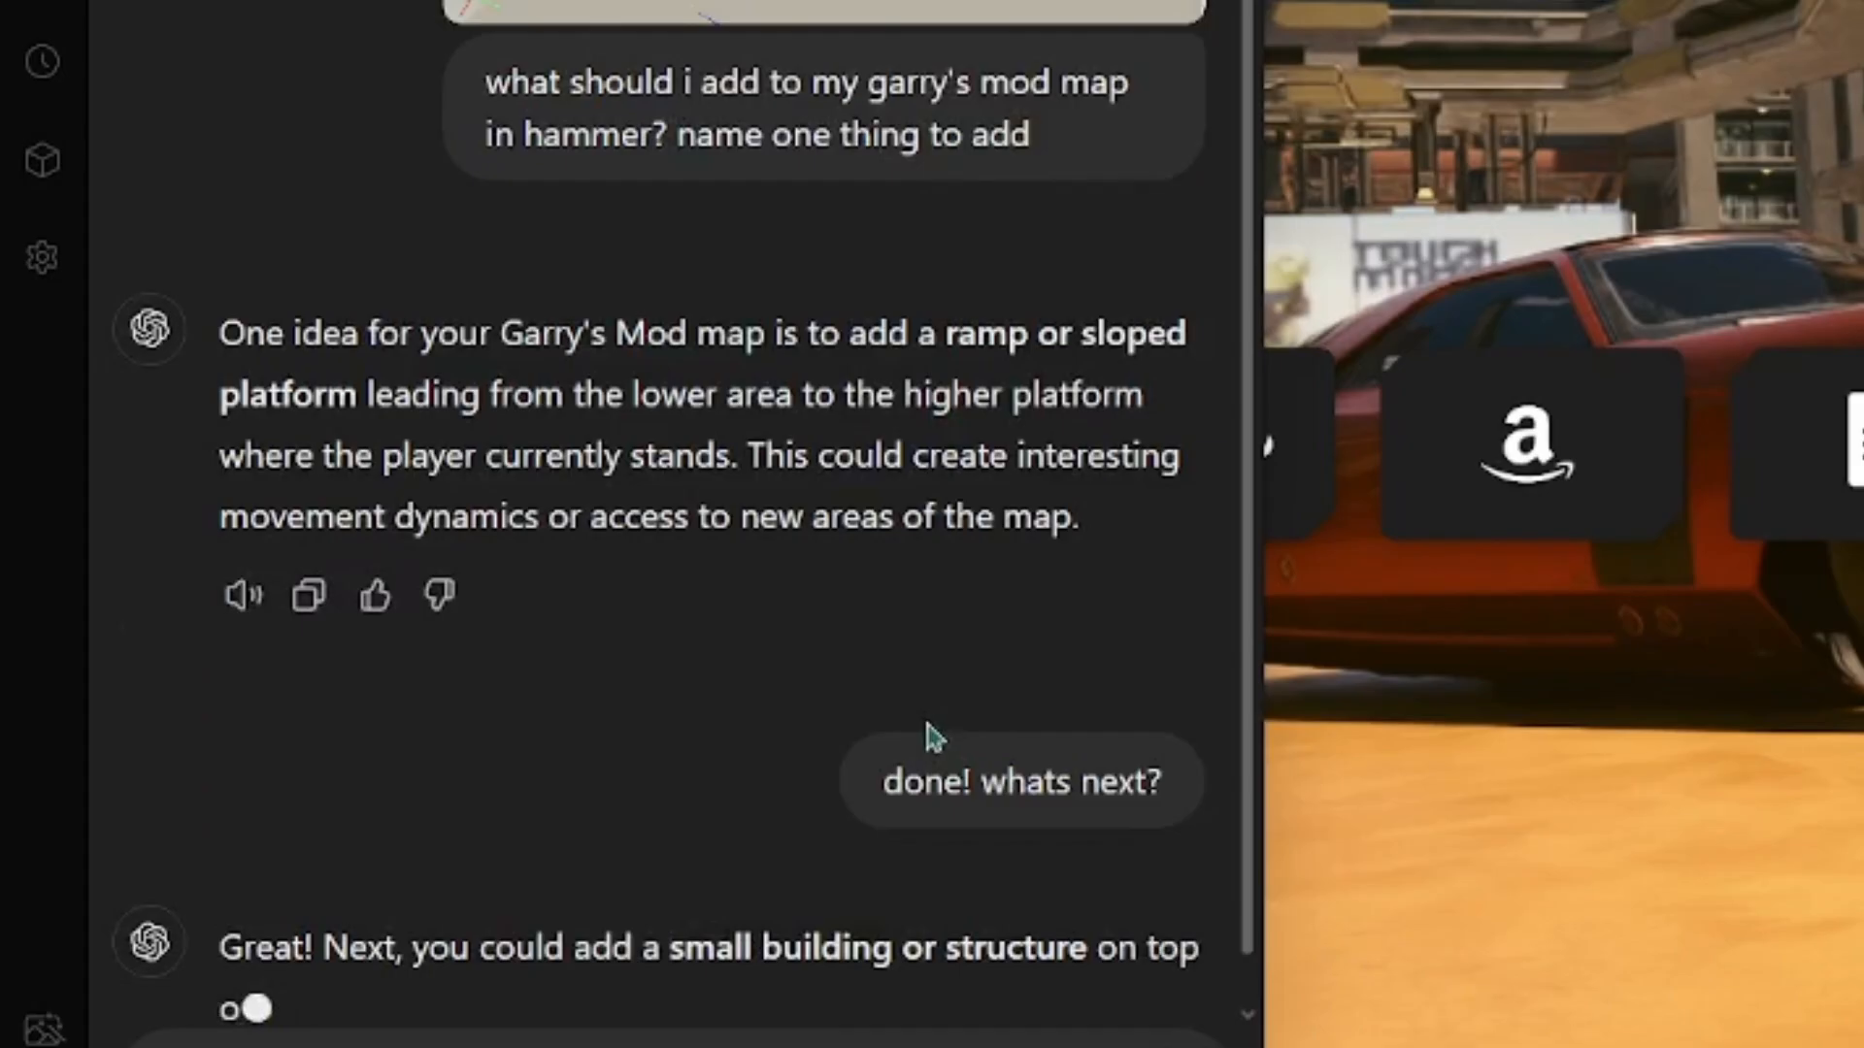
- Scroll the ChatGPT reply suggesting a small building on the platform
{"action": "scroll", "scroll_direction": "down", "scroll_amount": 3}
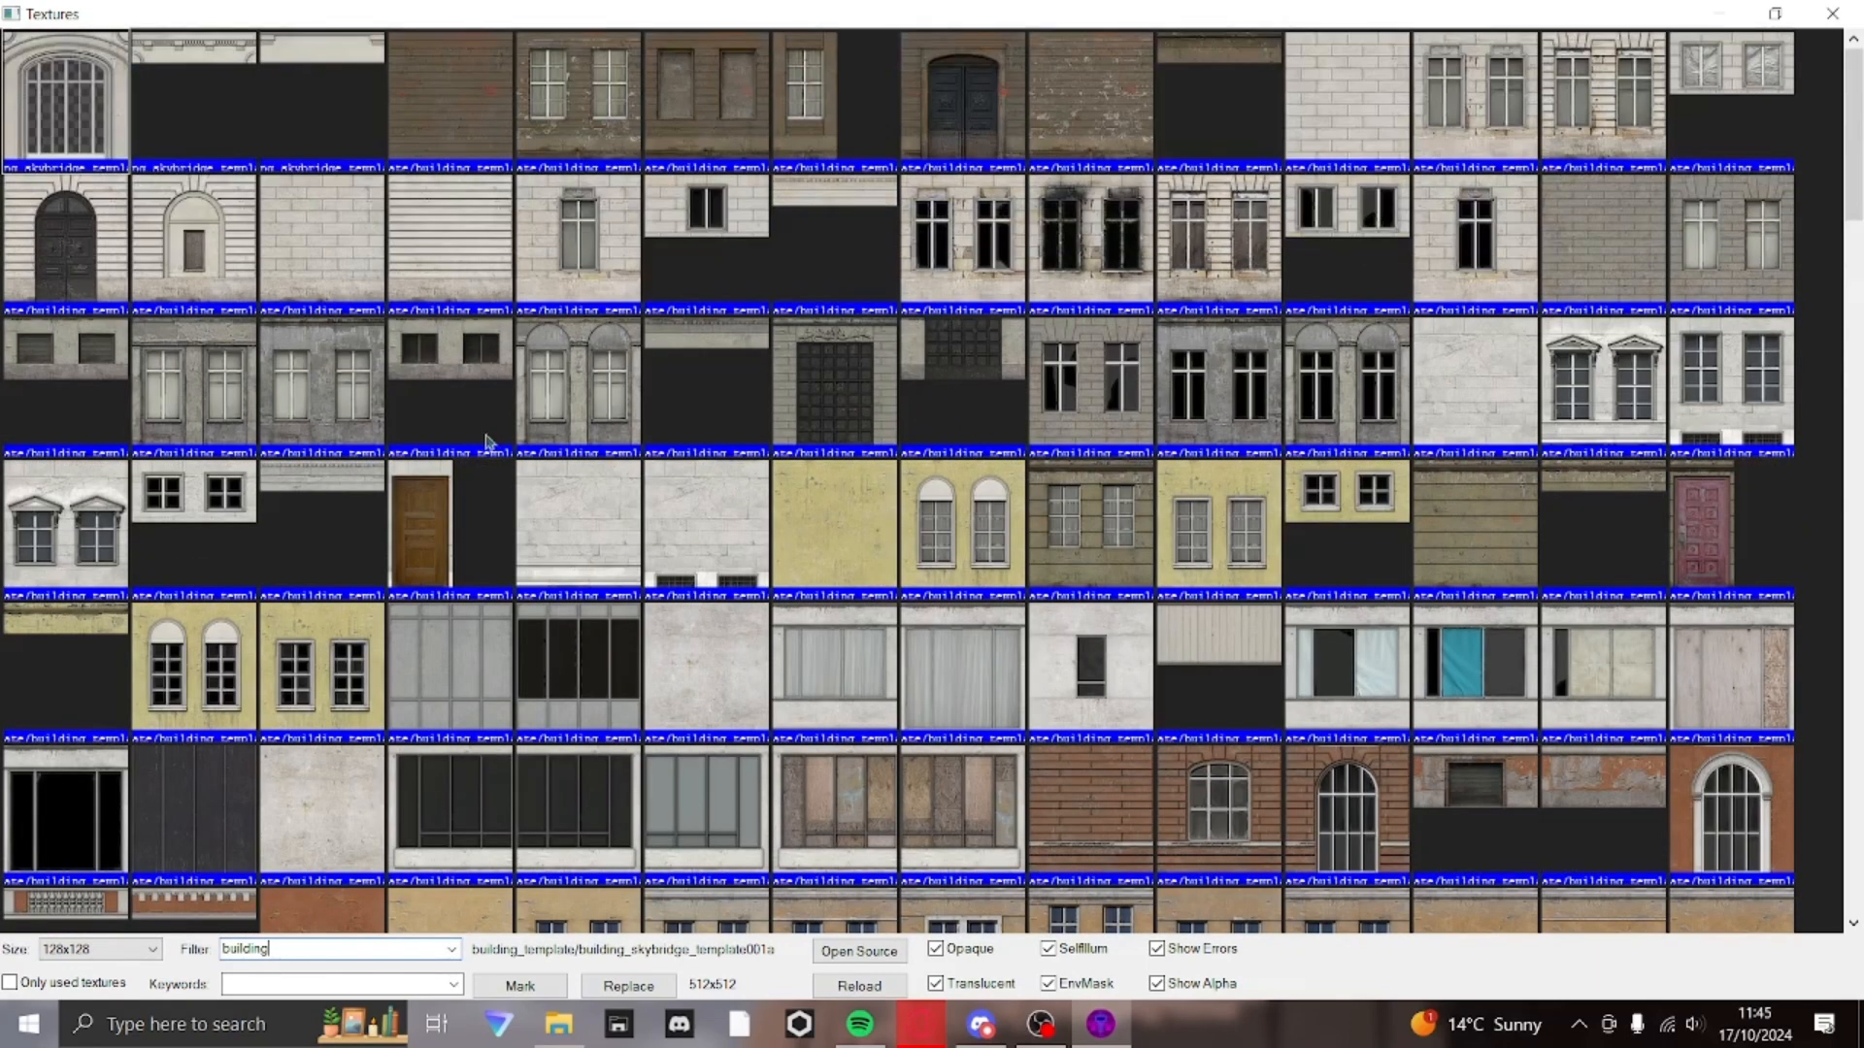
- Choose a windowed building facade texture from the filtered Texture Browser for the structure
{"action": "scroll", "scroll_direction": "down", "scroll_amount": 3}
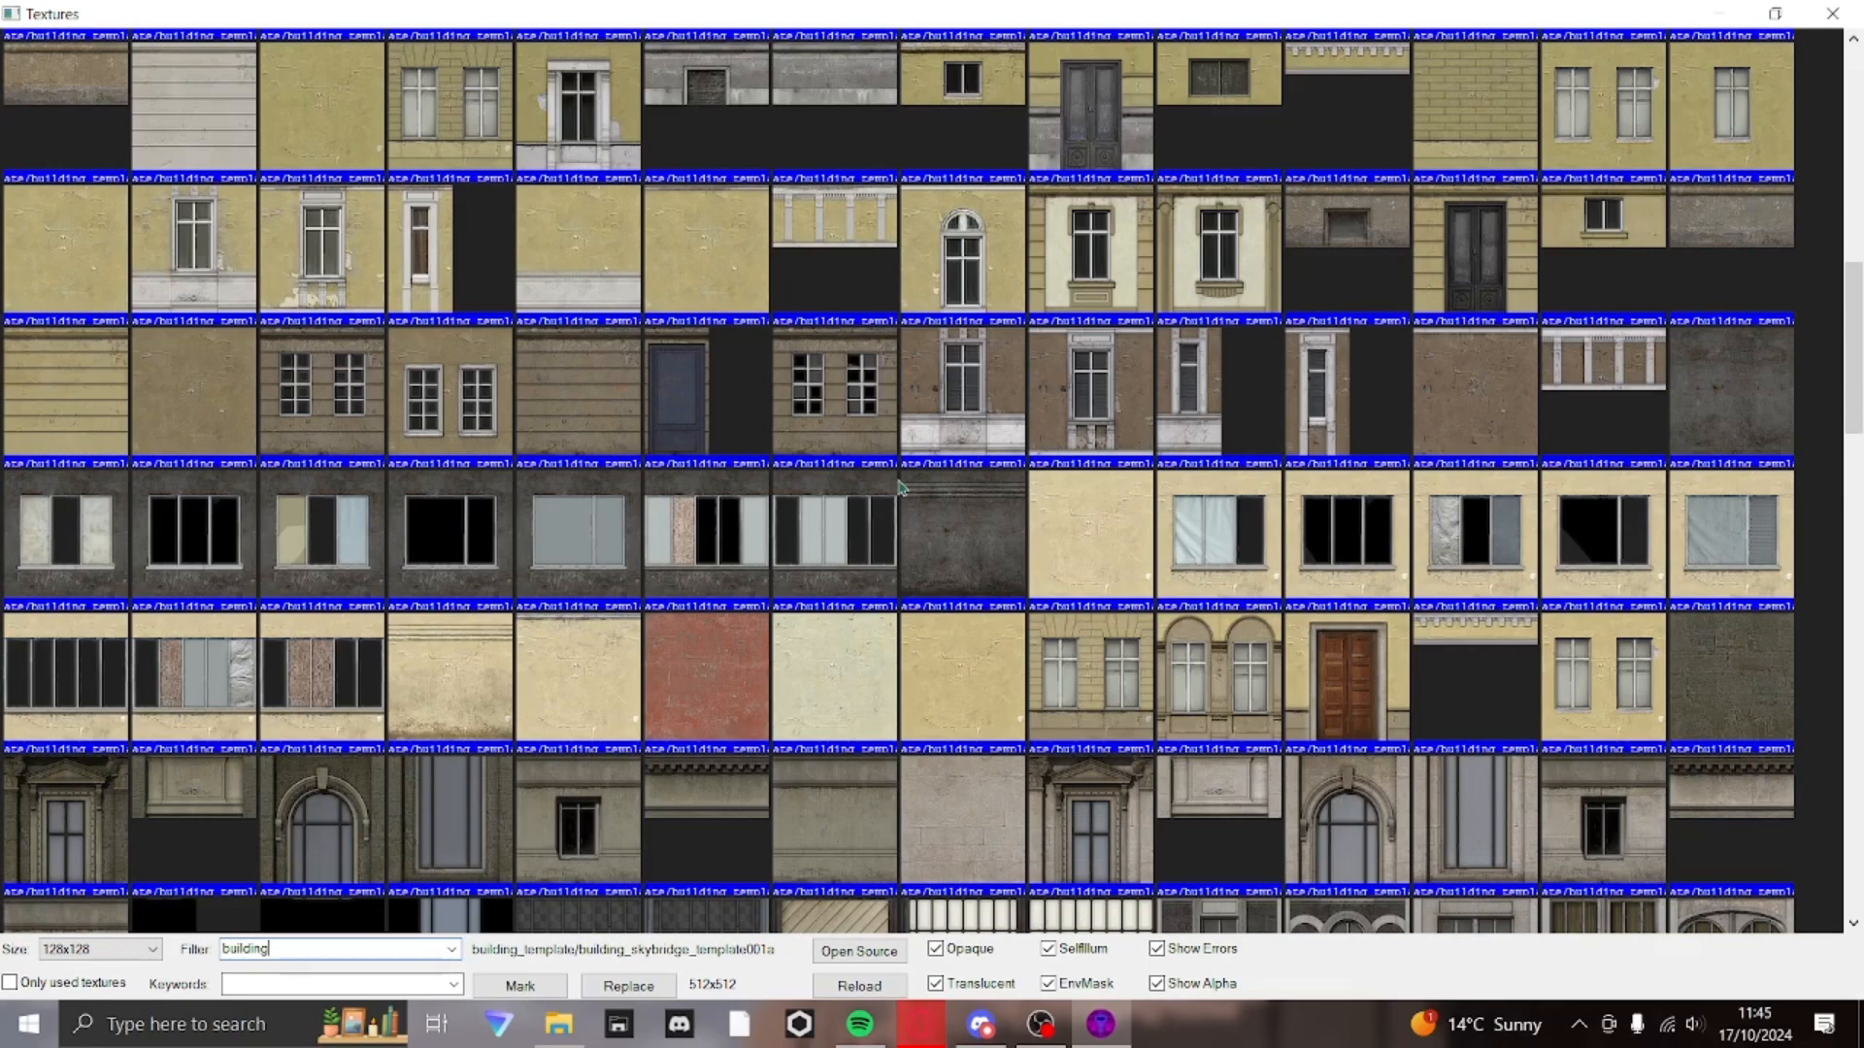
{"action": "left_click", "coordinate": [338, 949]}
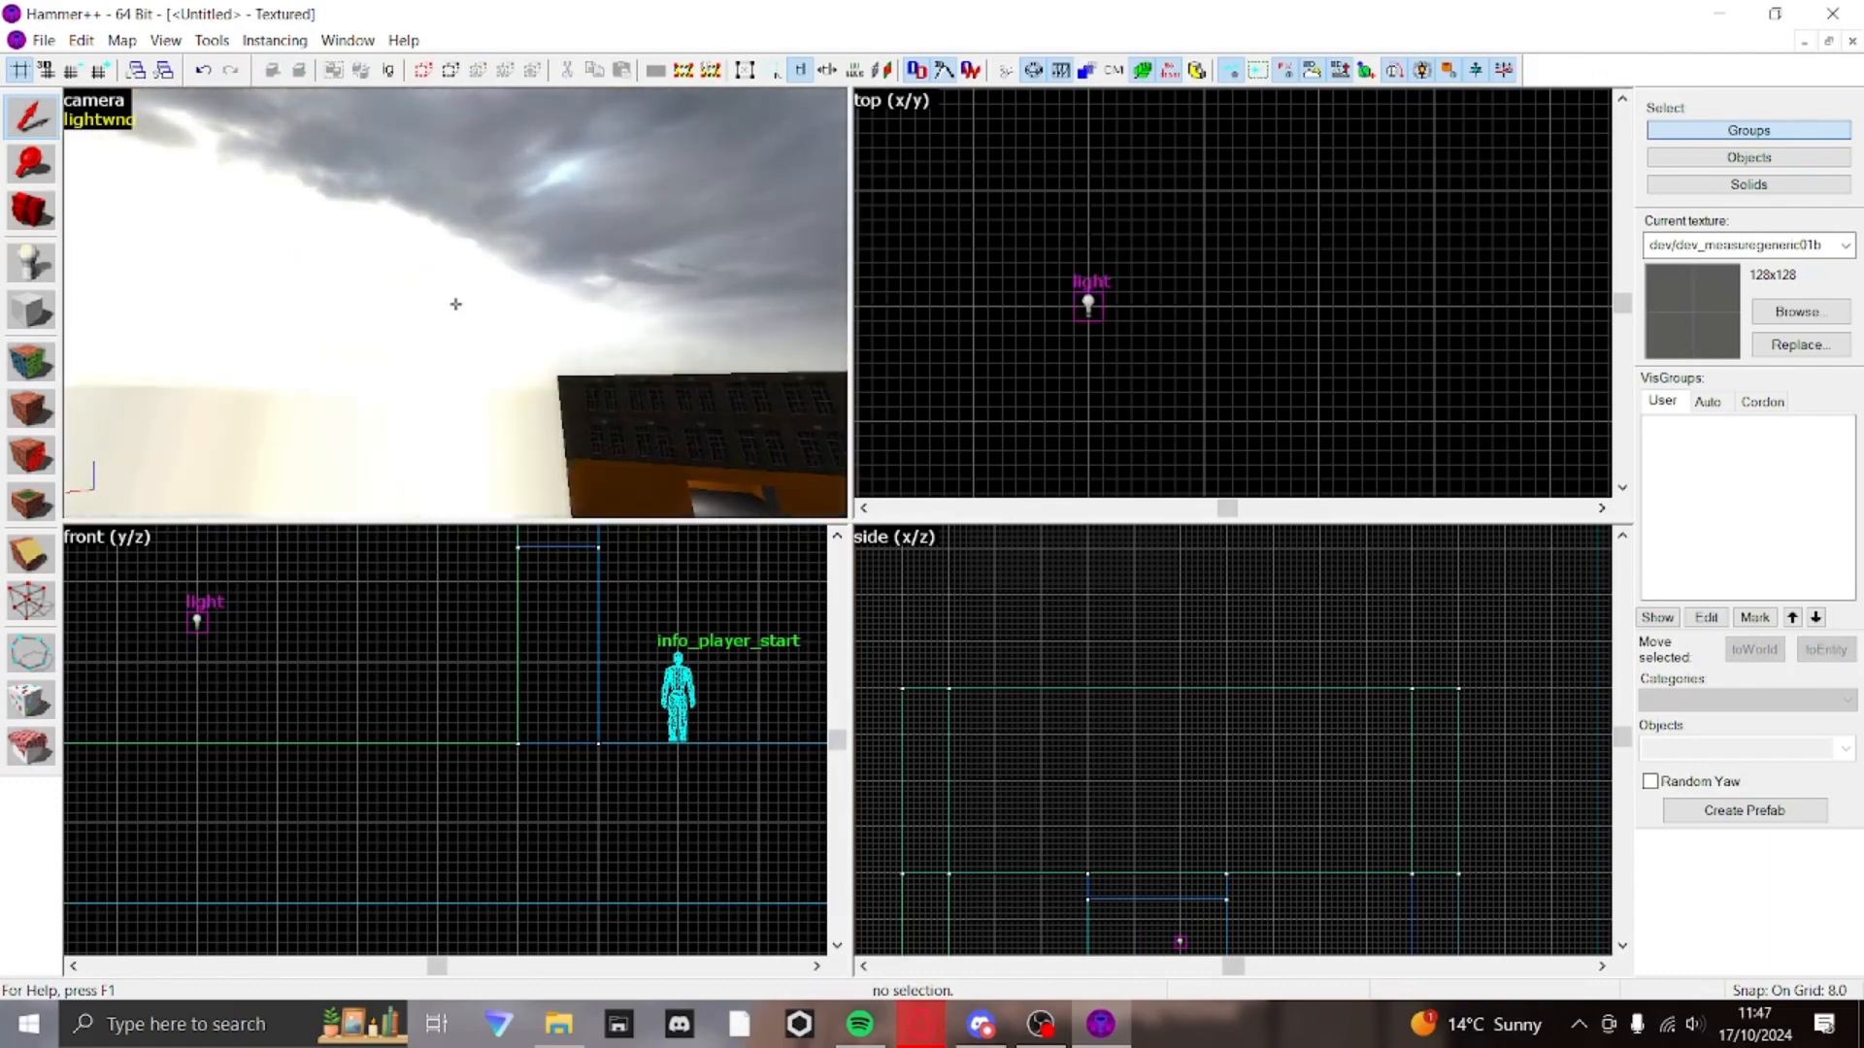
- Run the Lighting Preview bake and review the Post Process Options so the map shows shading
{"action": "left_click", "coordinate": [95, 109]}
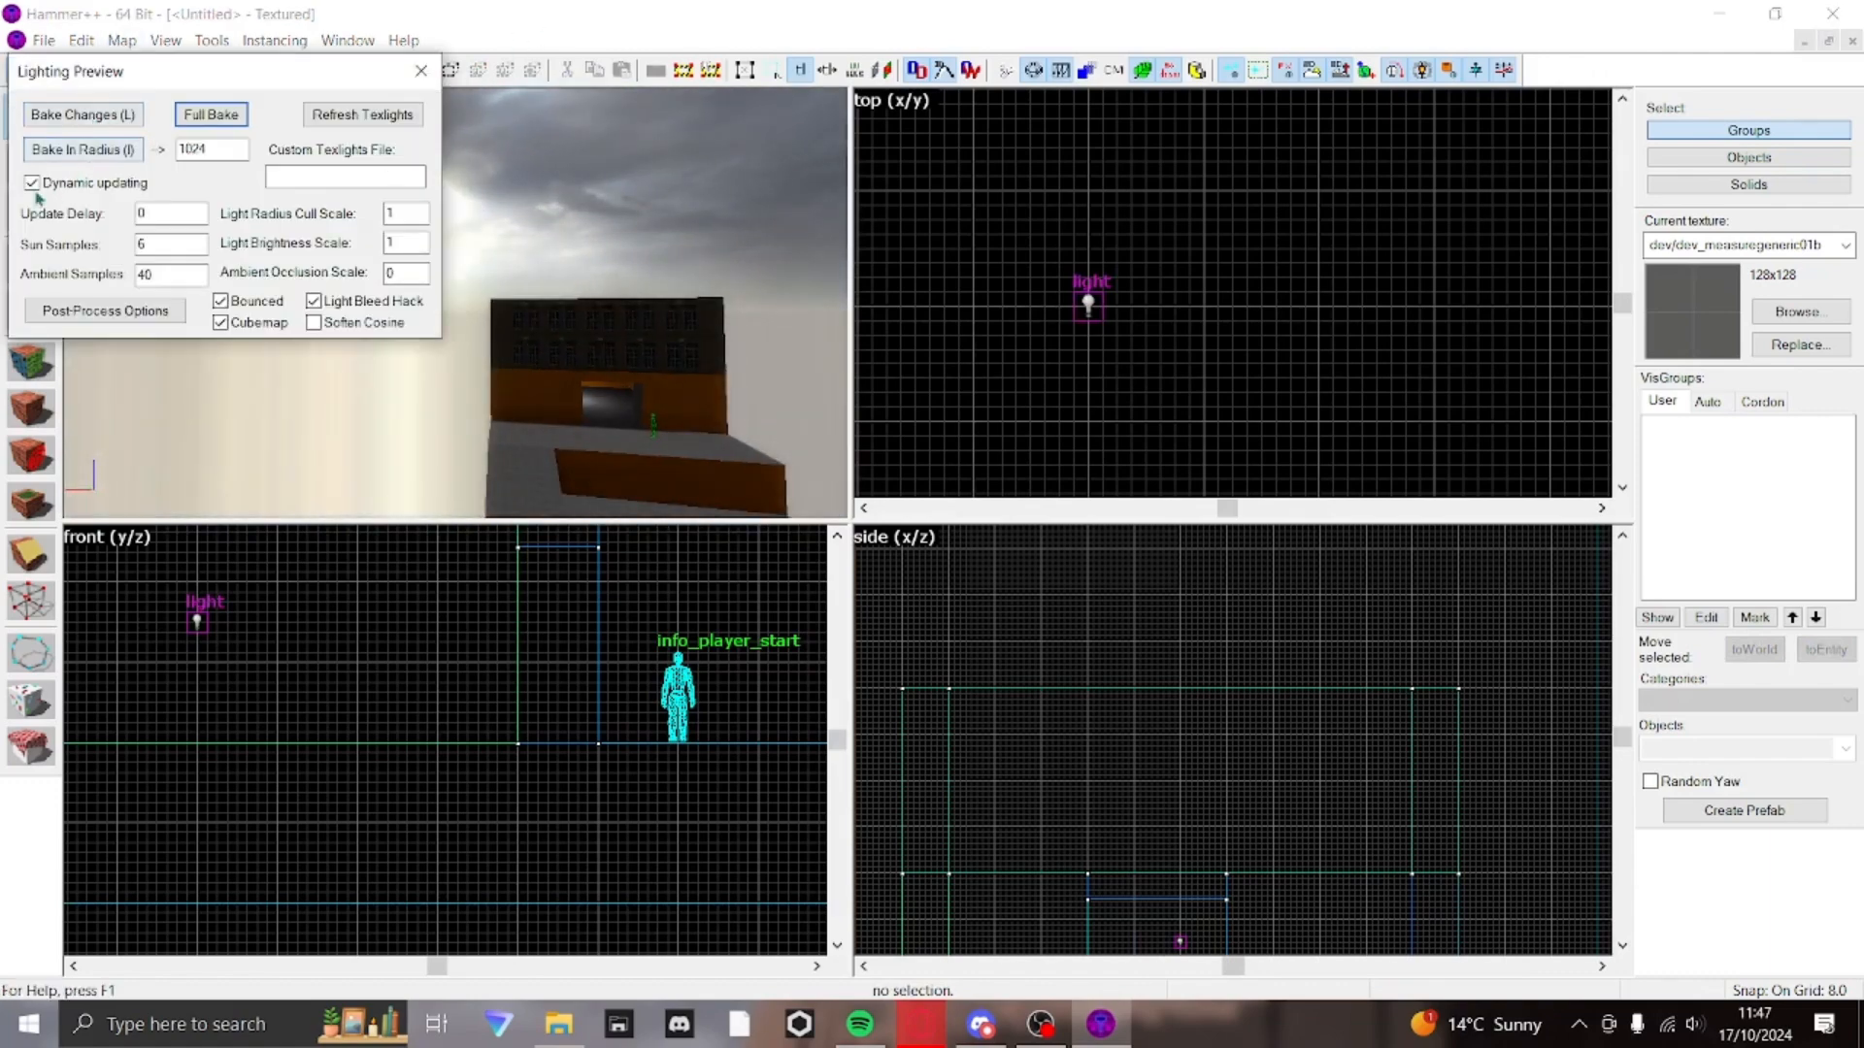
{"action": "left_click", "coordinate": [105, 310]}
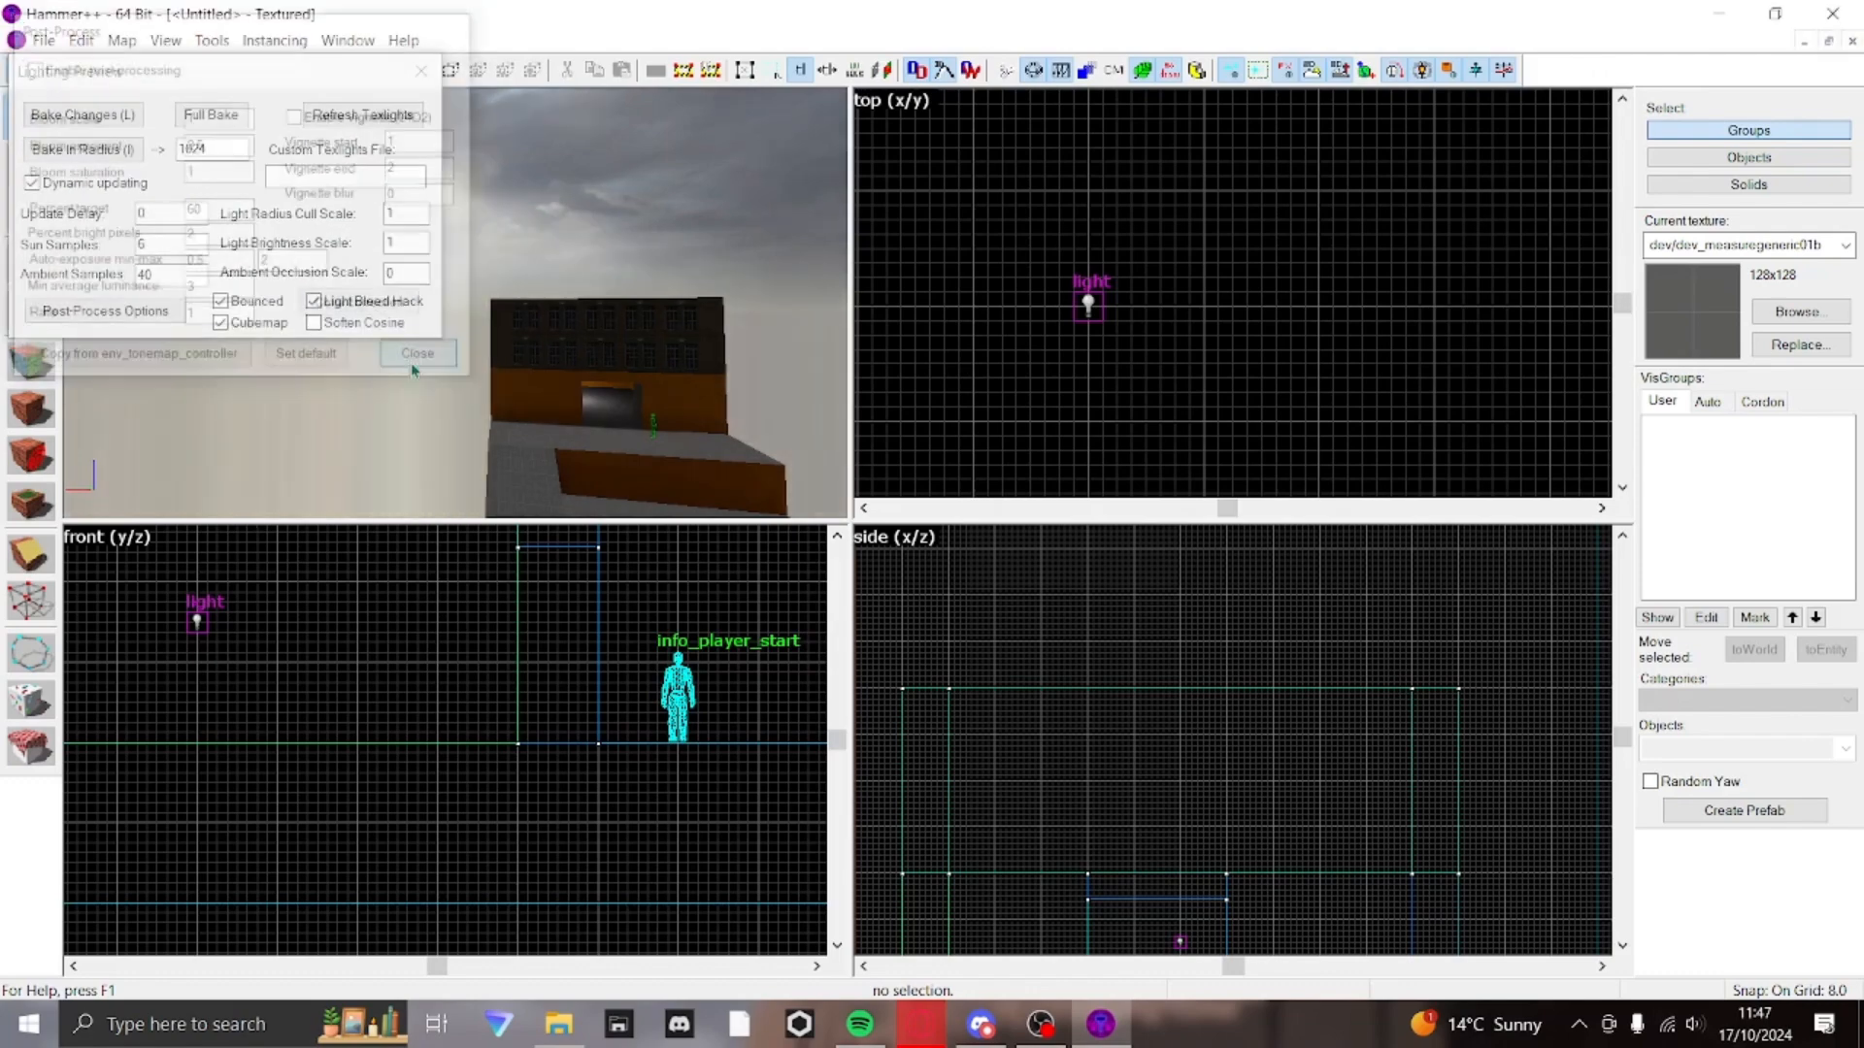
{"action": "left_click", "coordinate": [418, 354]}
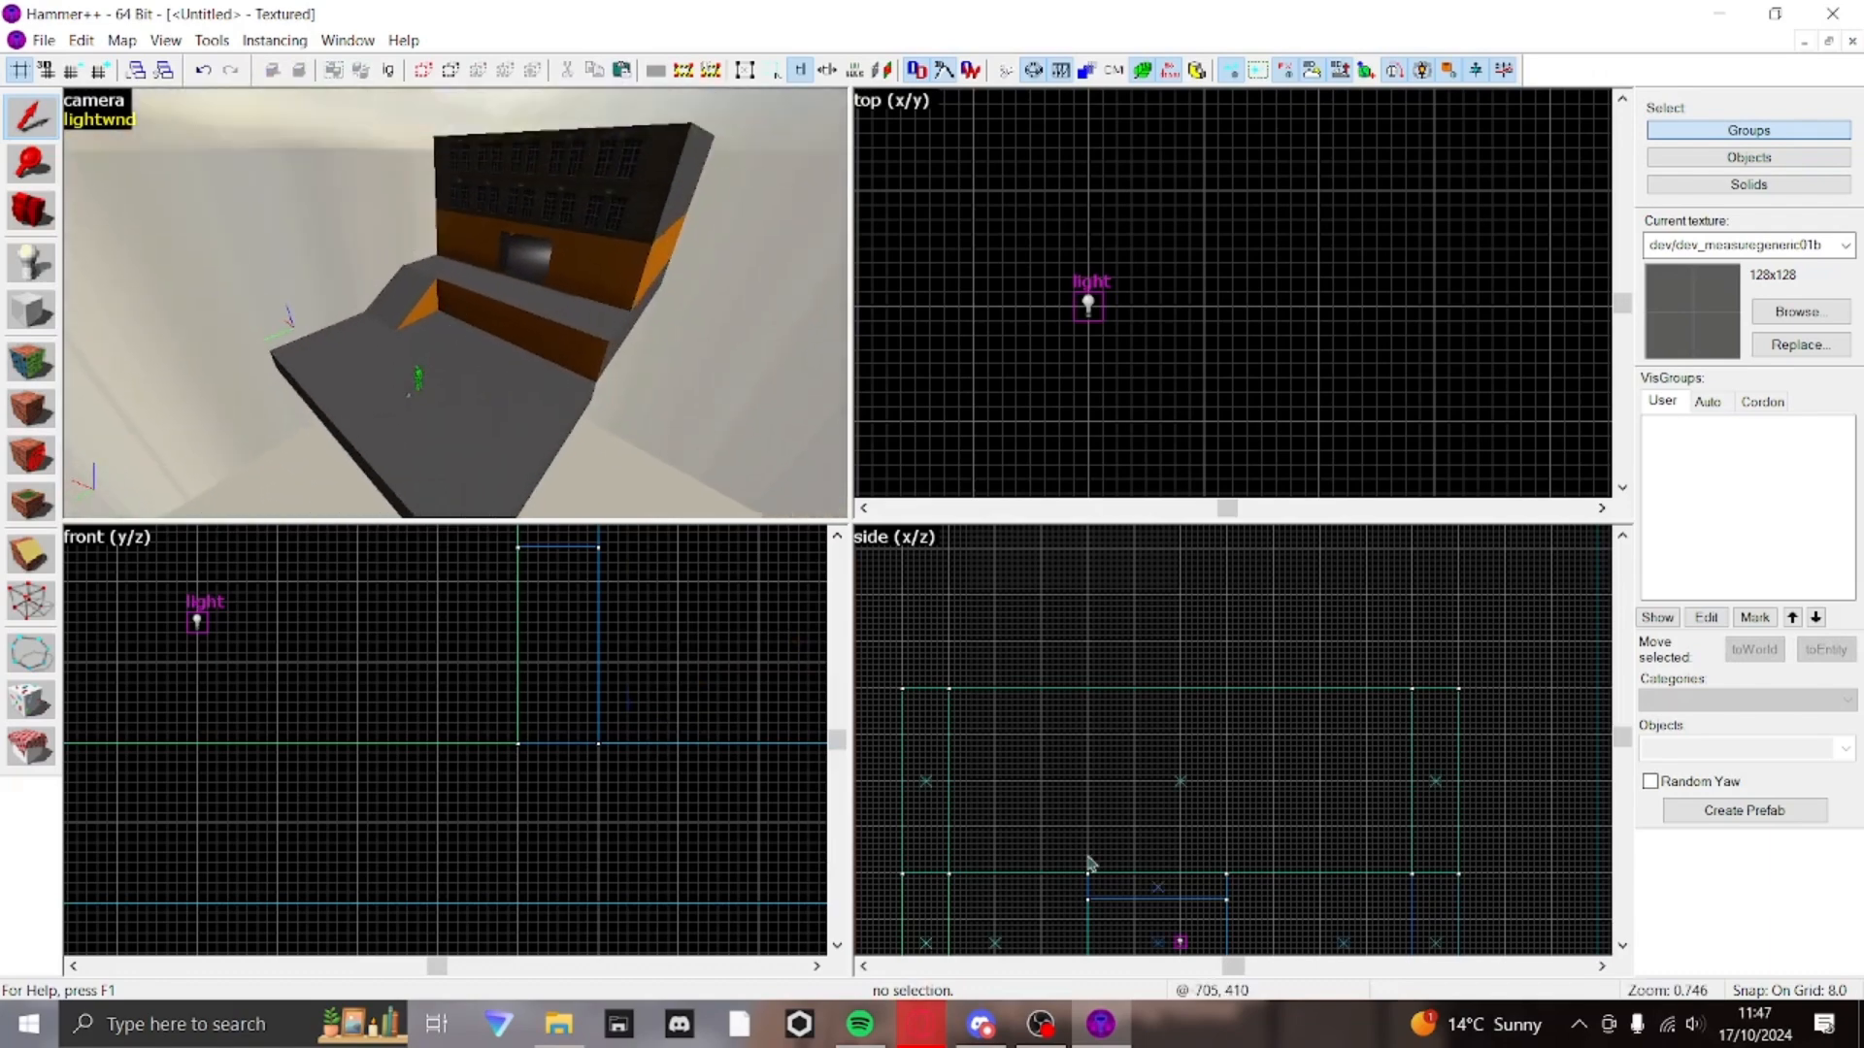
{"action": "left_click", "coordinate": [95, 99]}
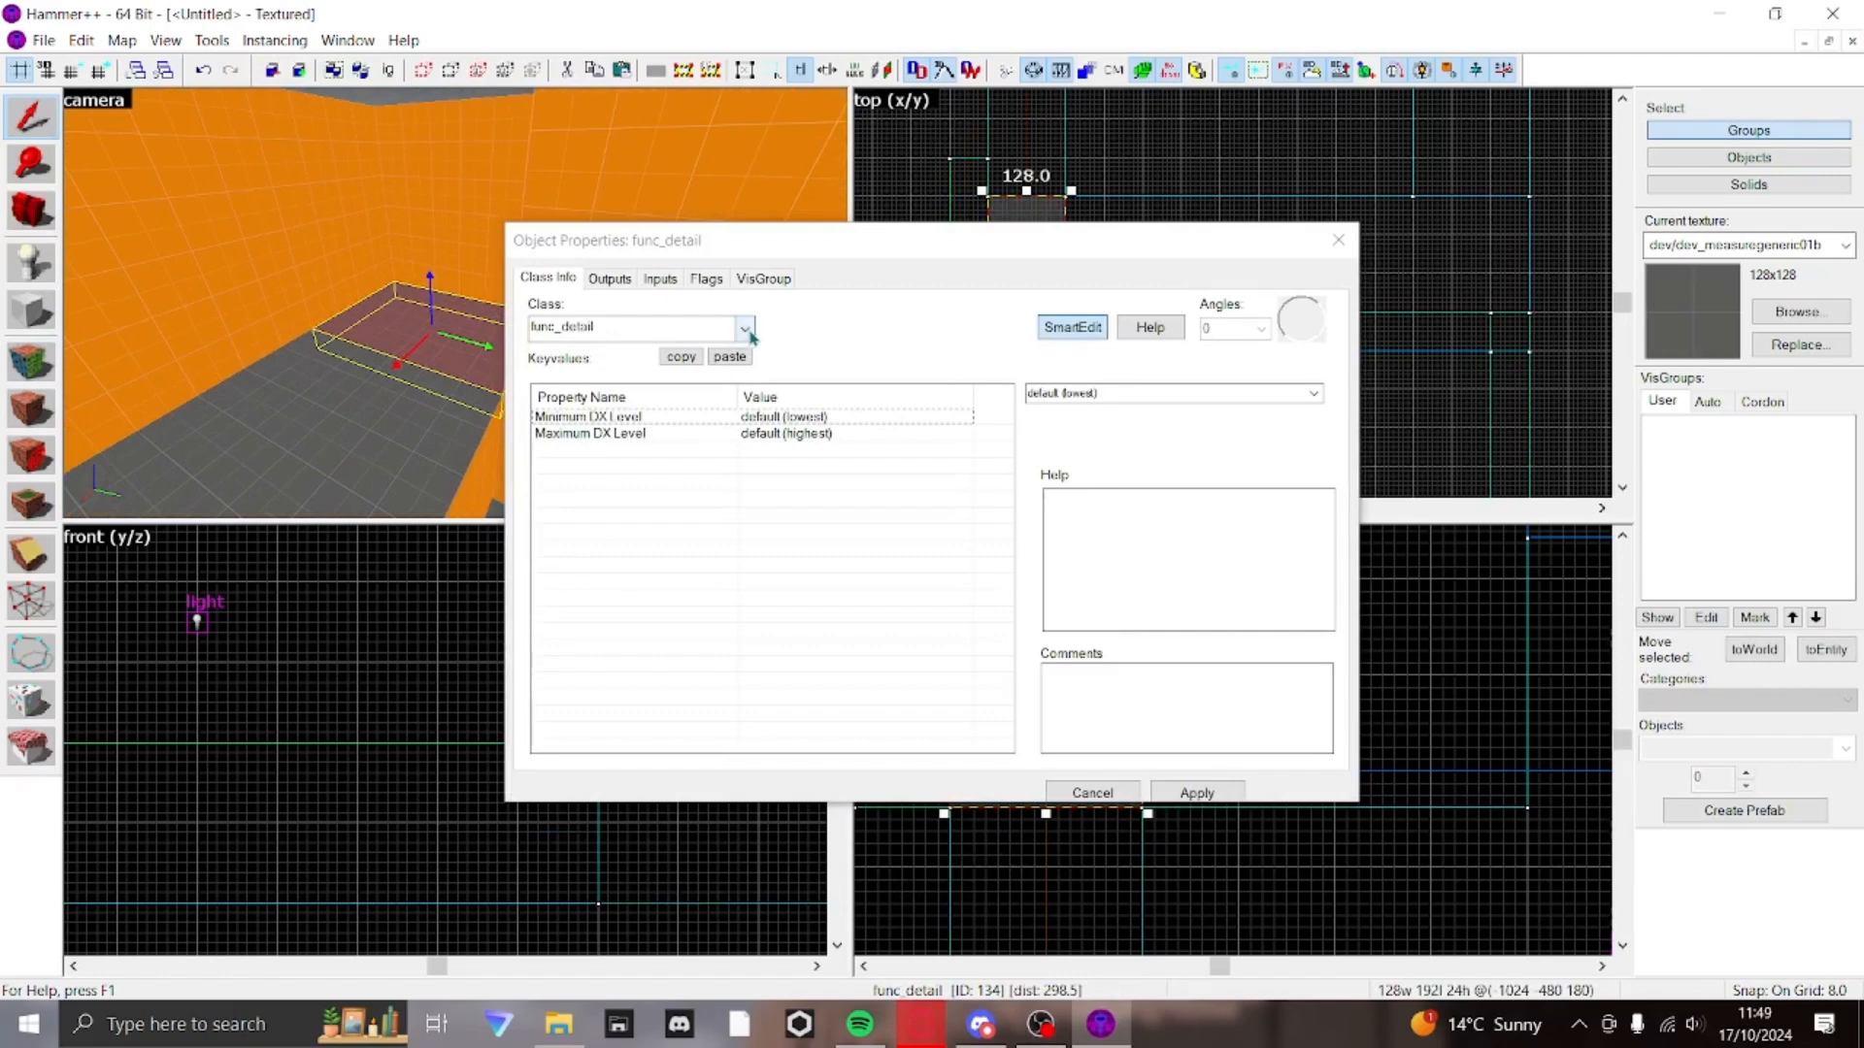
- Turn the slab into a func_door entity by filtering the class list for 'door'
{"action": "left_click", "coordinate": [746, 330]}
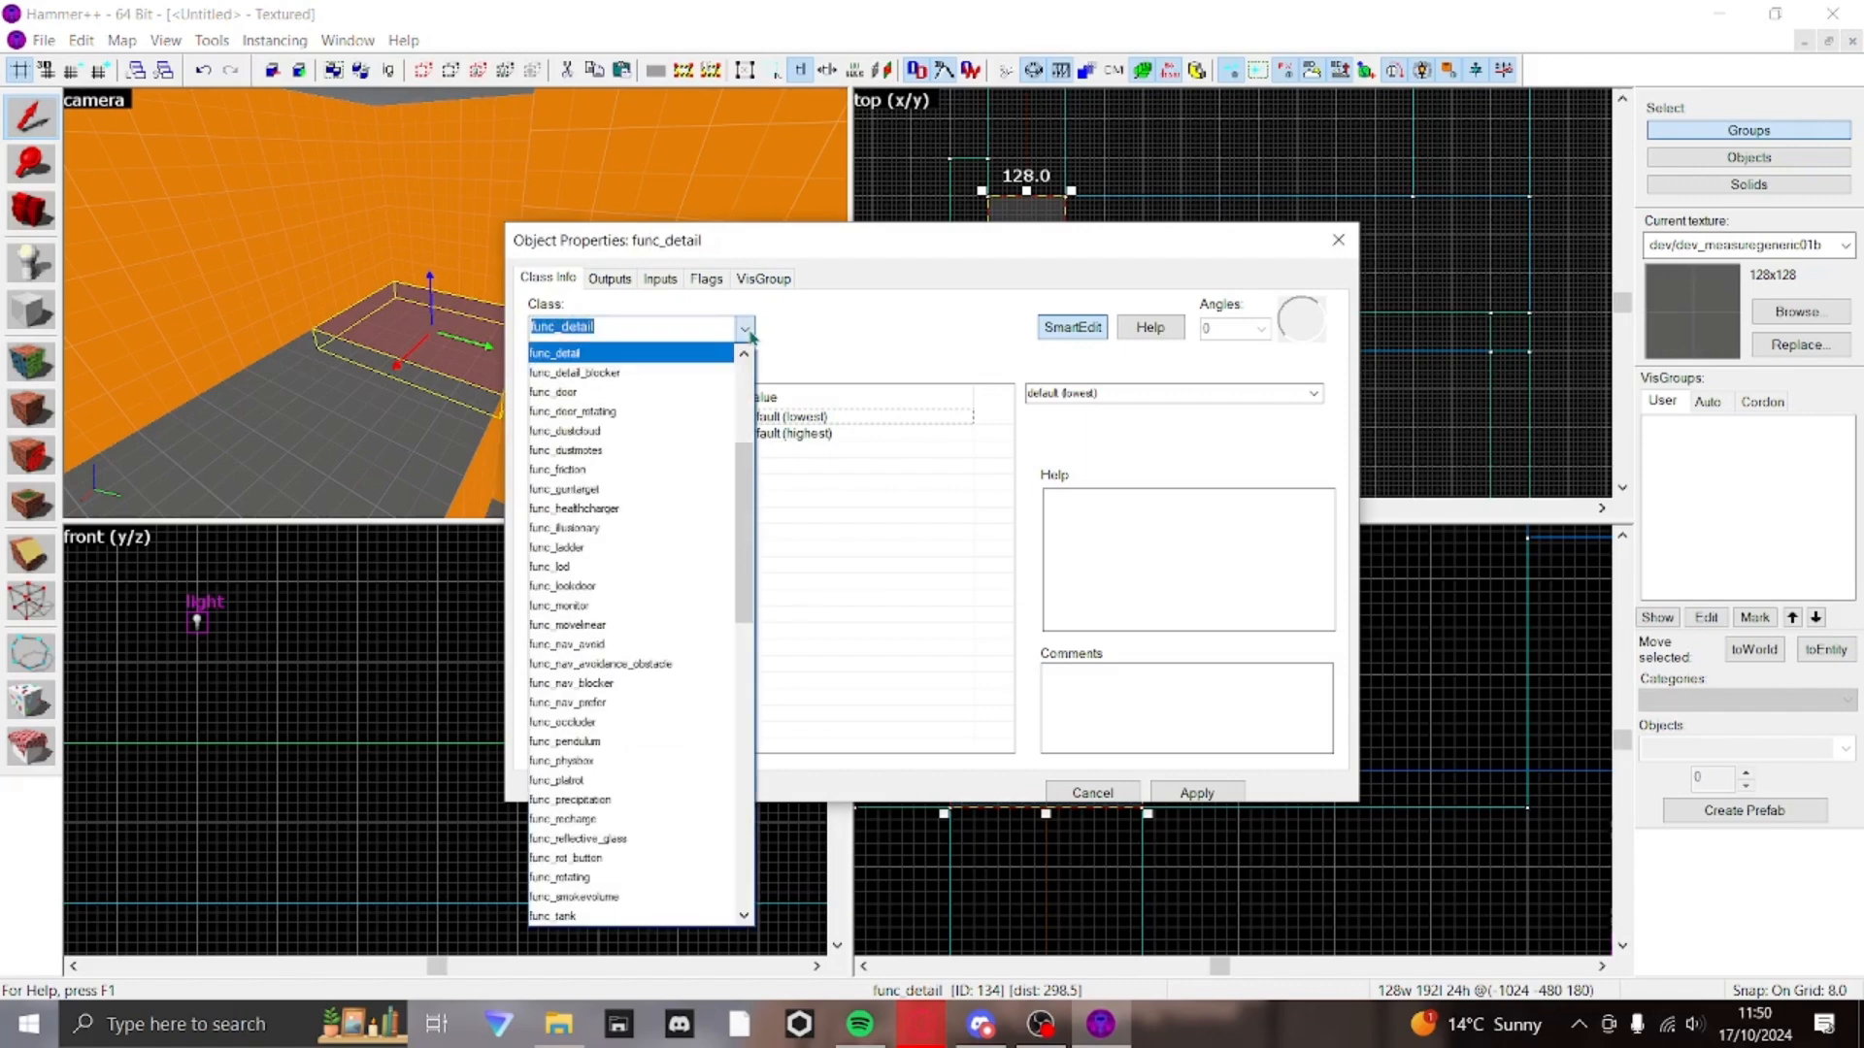
{"action": "type", "text": "door"}
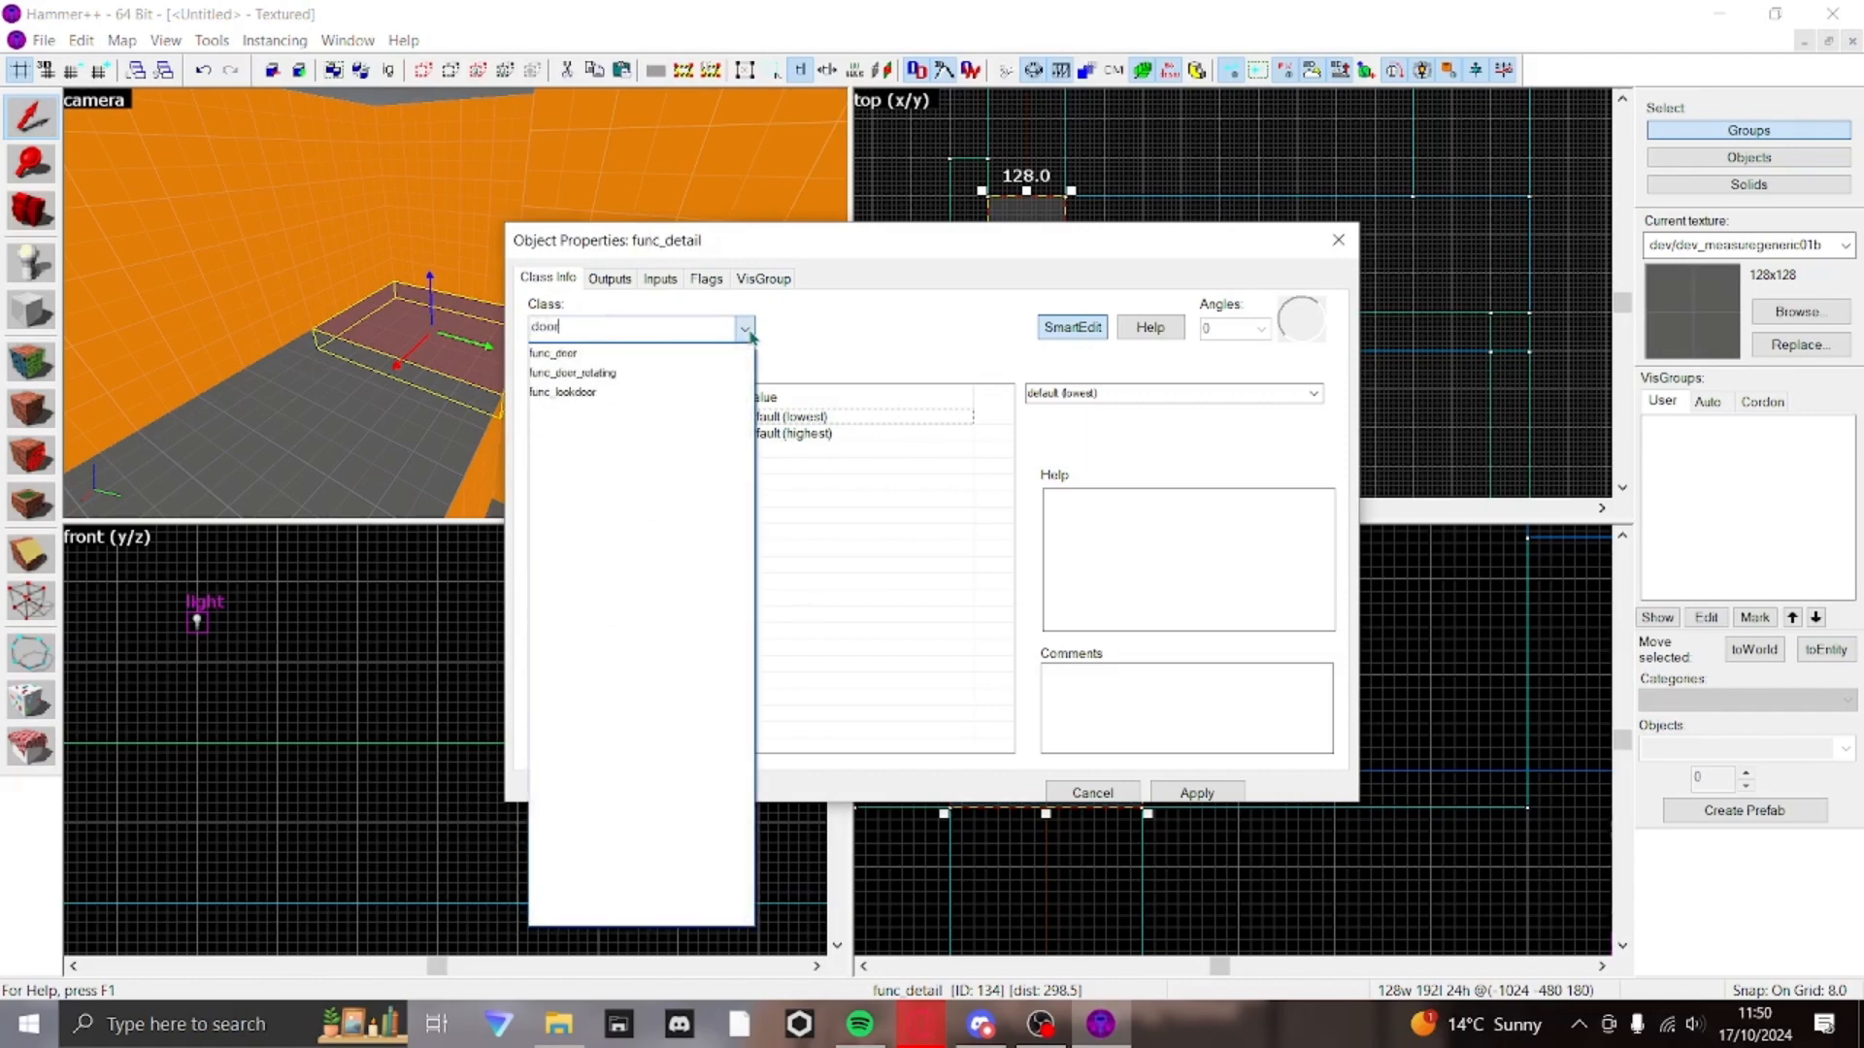
{"action": "left_click", "coordinate": [553, 354]}
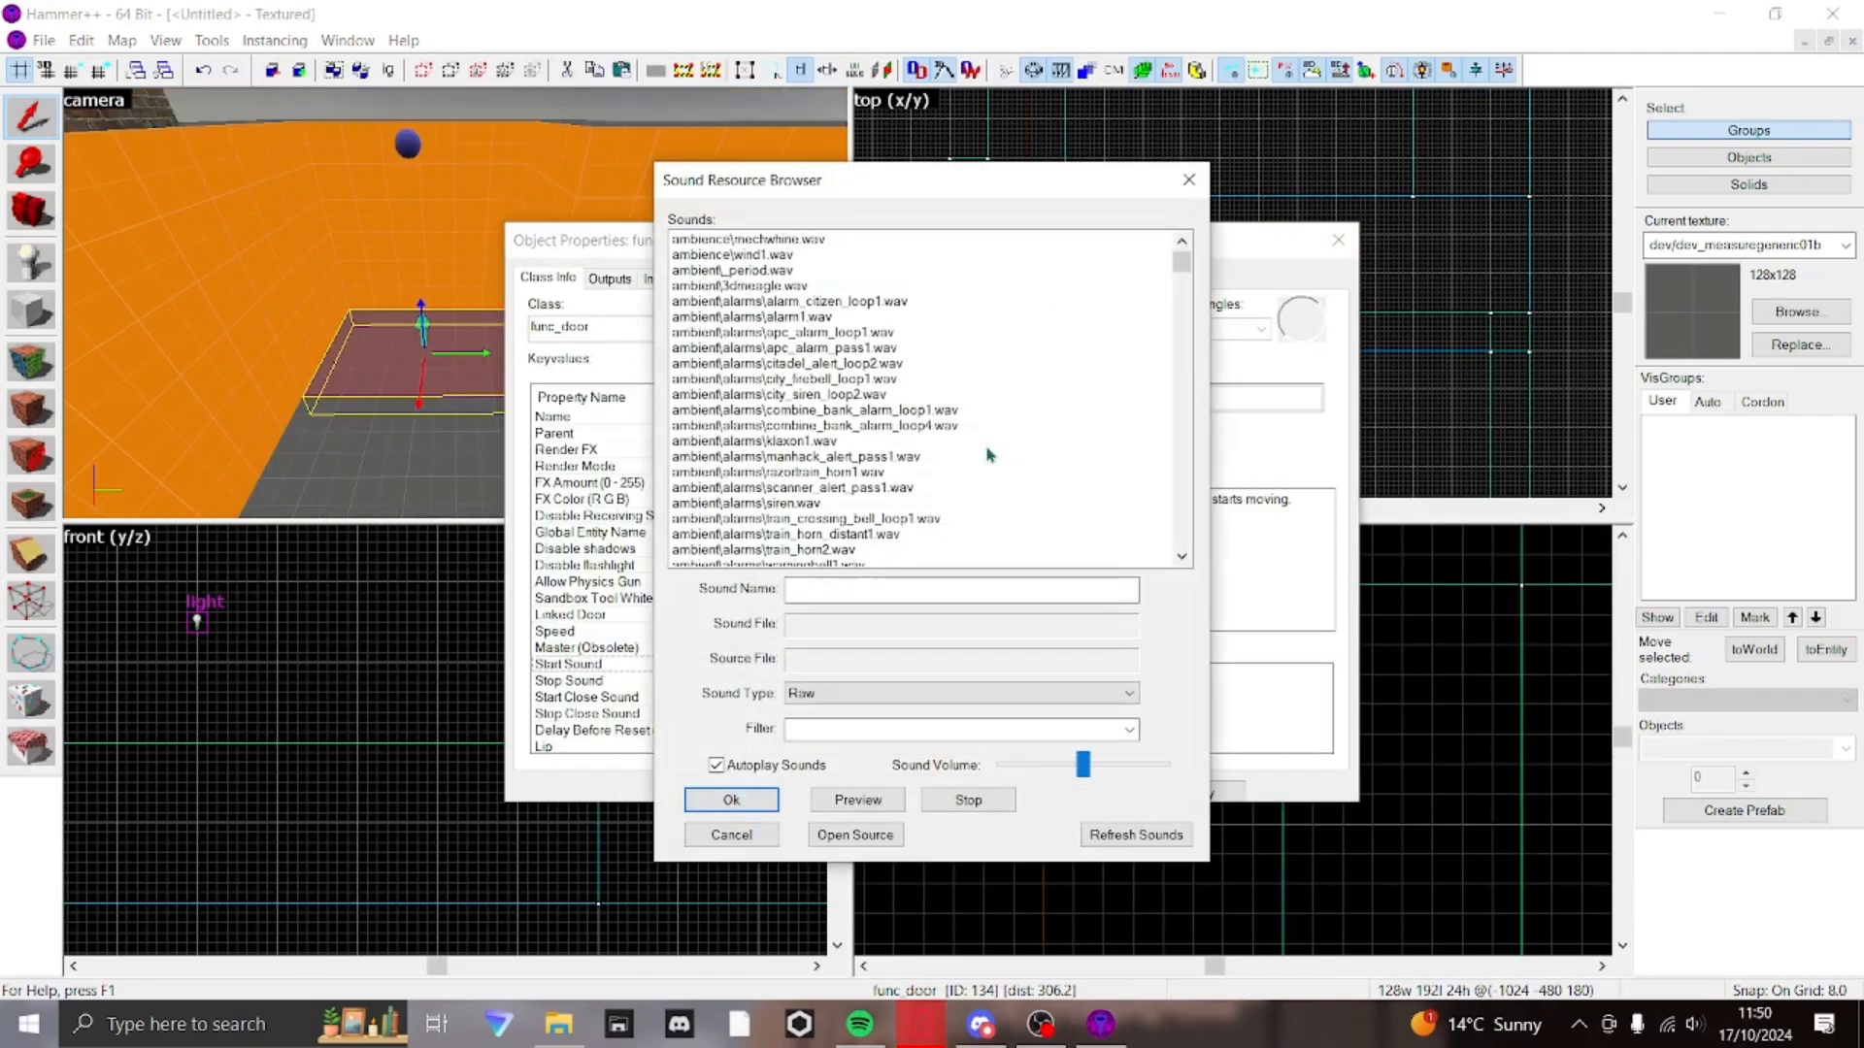
- Set the door's Start Sound to a garage door sound from the Sound Browser
{"action": "left_click", "coordinate": [769, 550]}
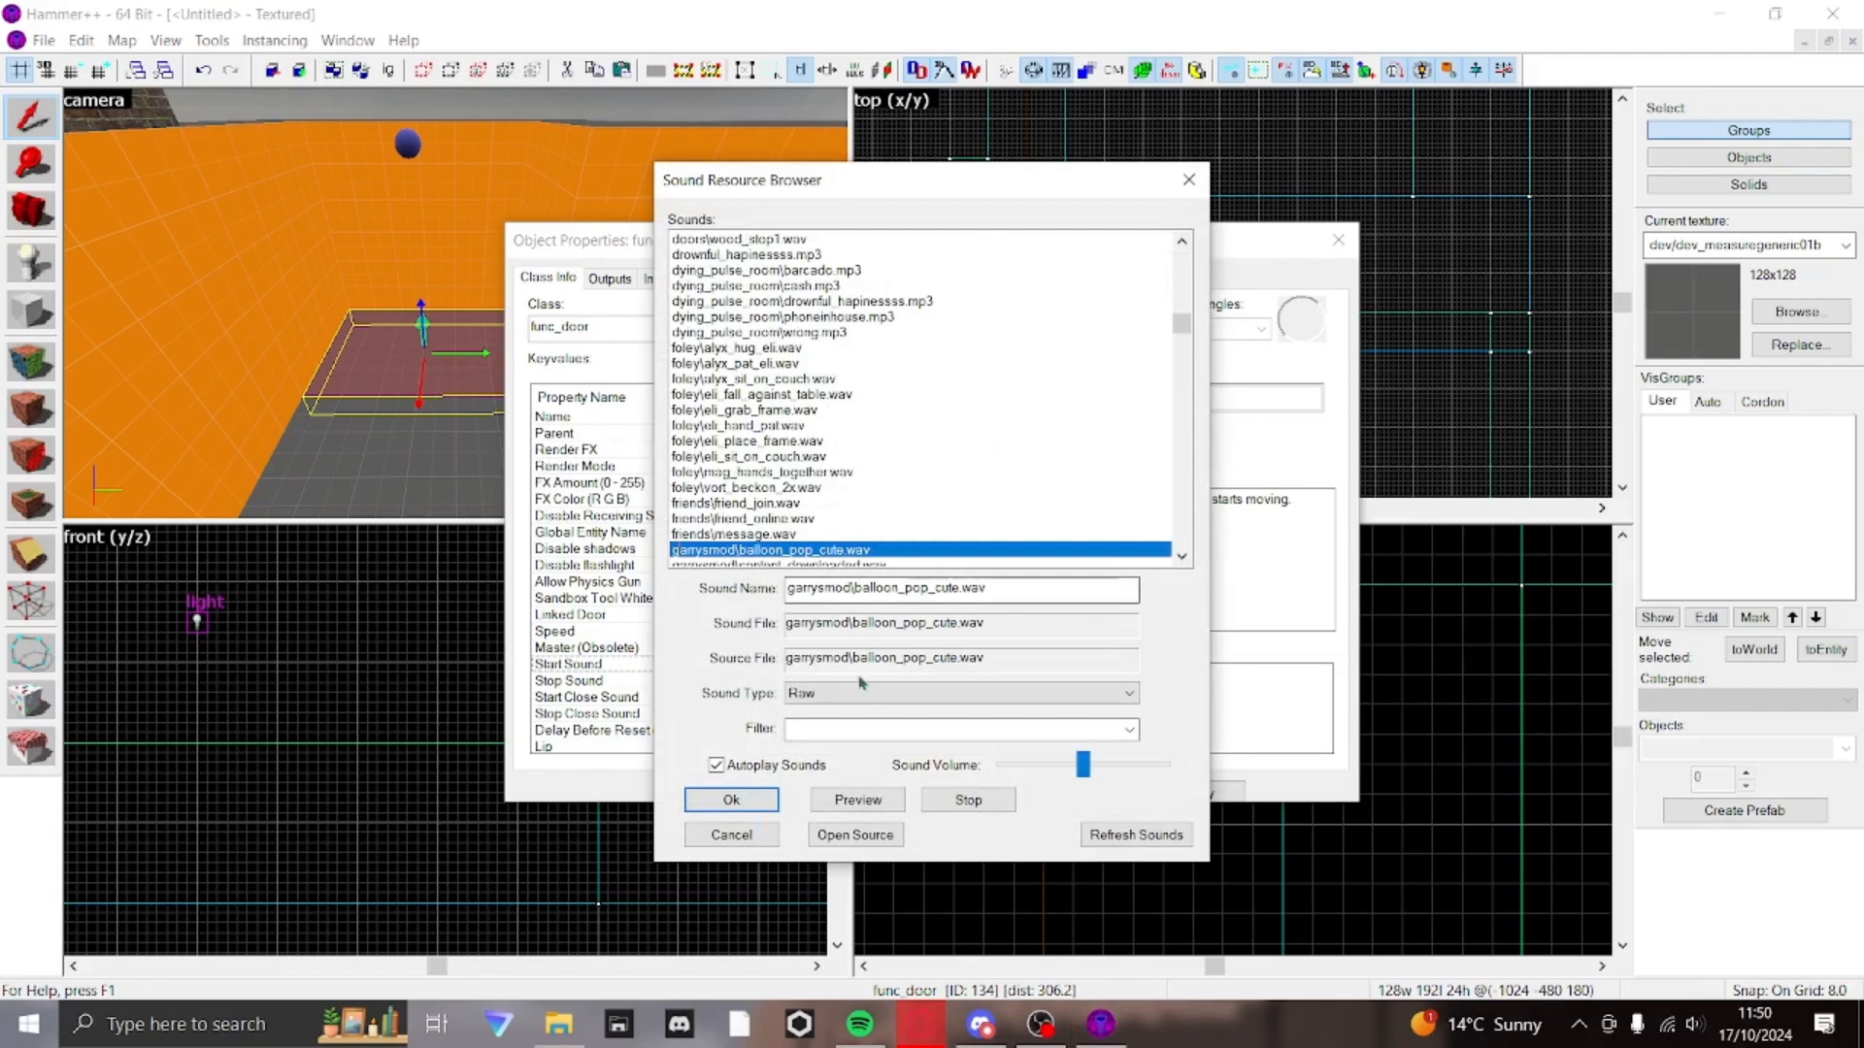
{"action": "type", "text": "garage"}
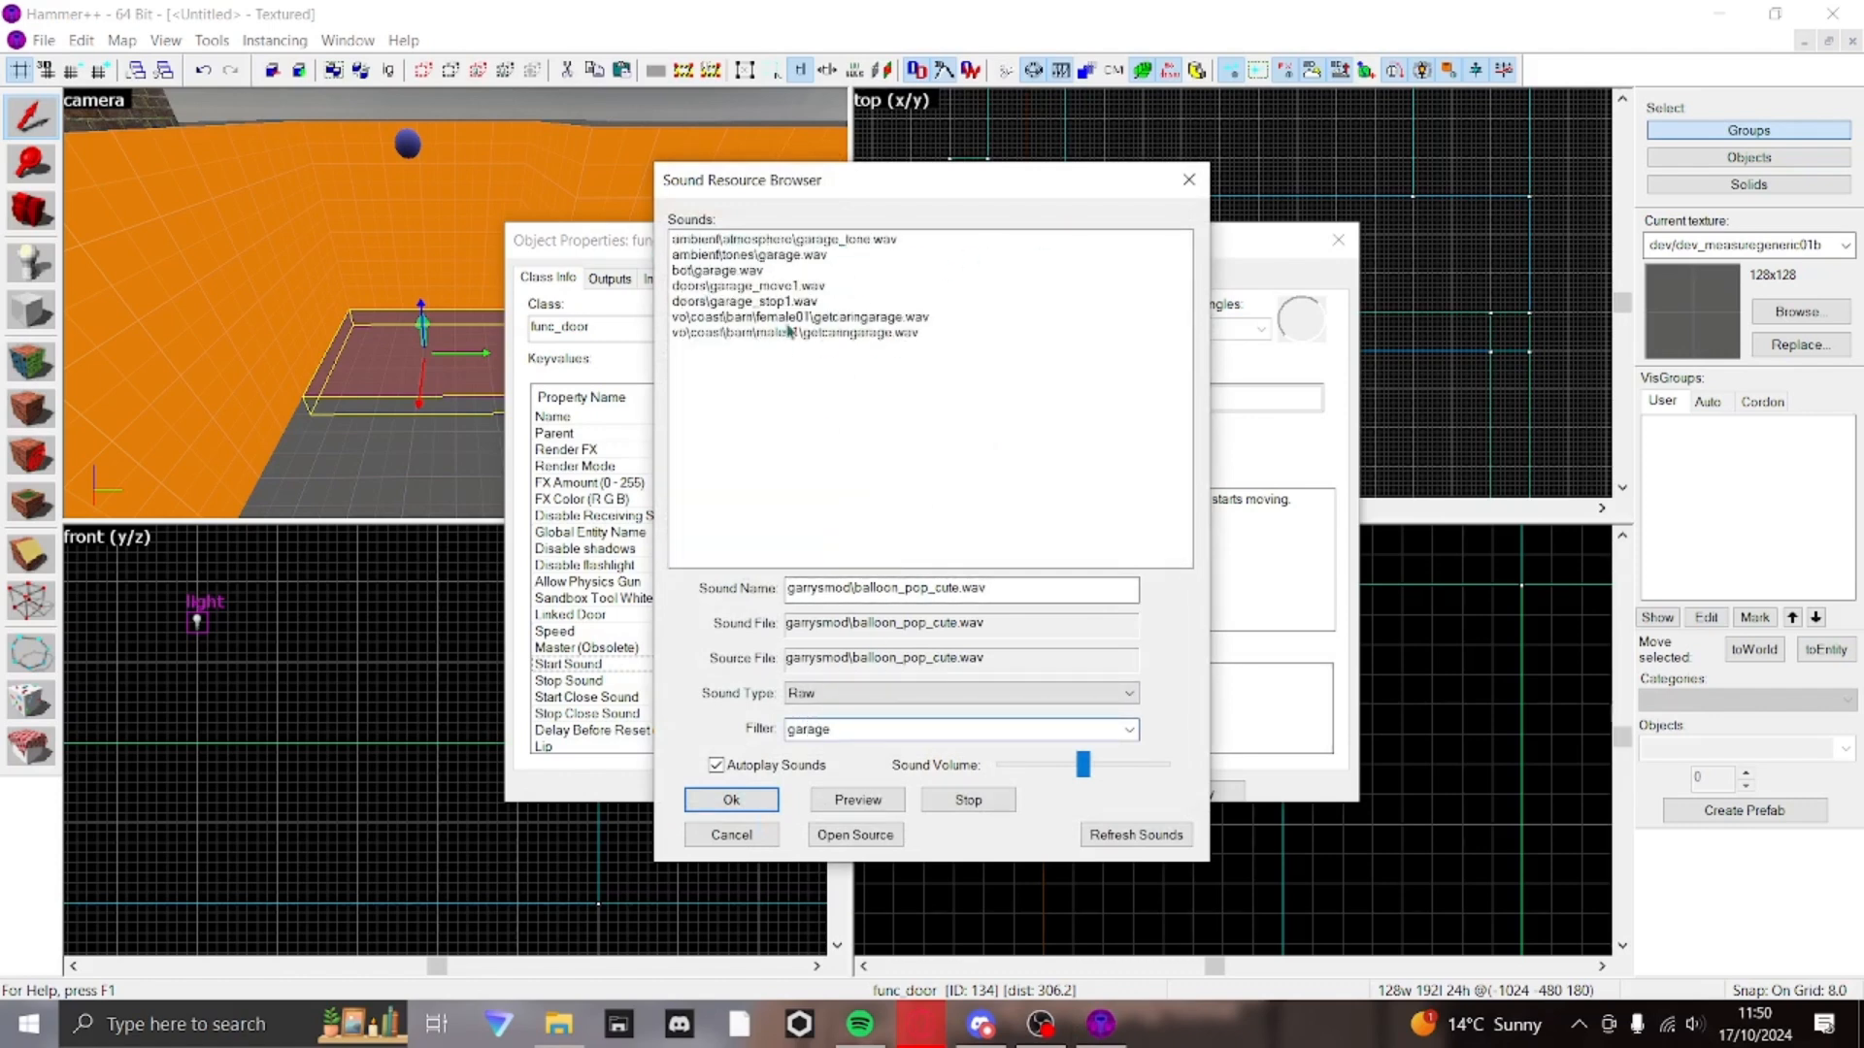
{"action": "left_click", "coordinate": [745, 285]}
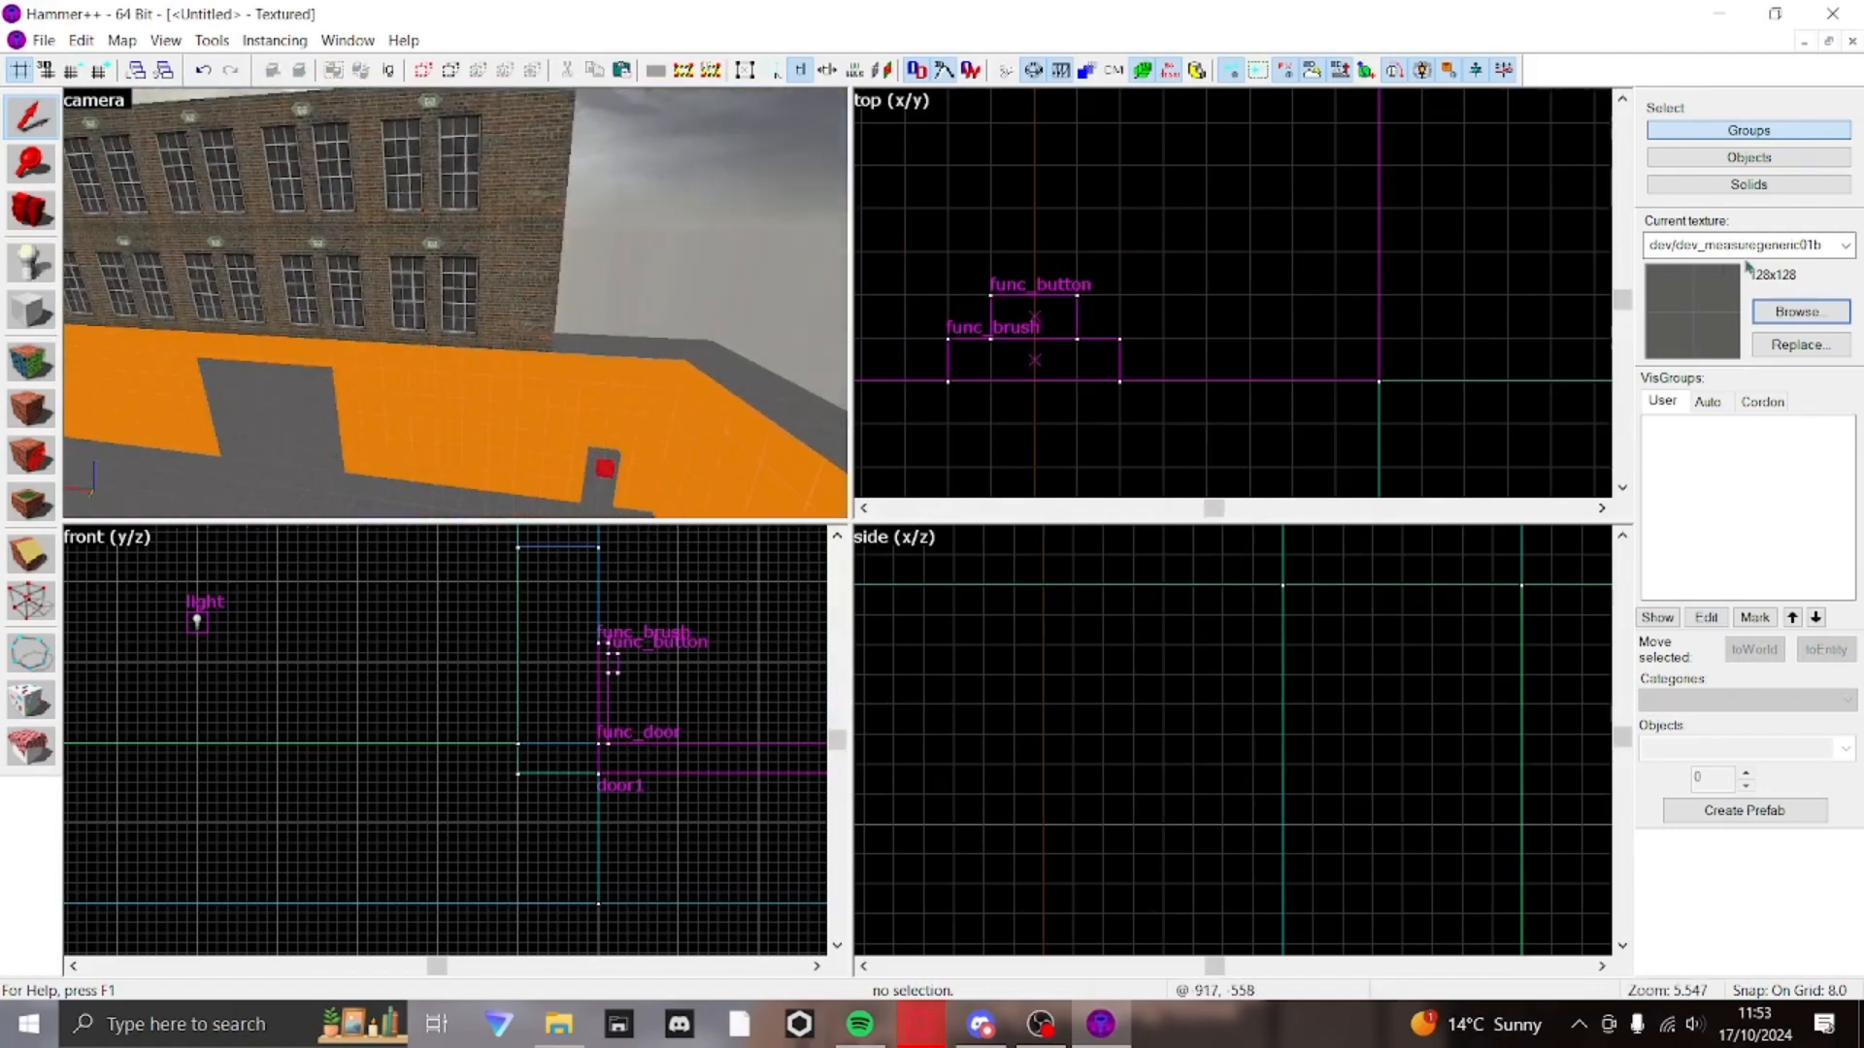
- Place the func_button with its func_brush beside the door1 func_door
{"action": "left_click", "coordinate": [1798, 310]}
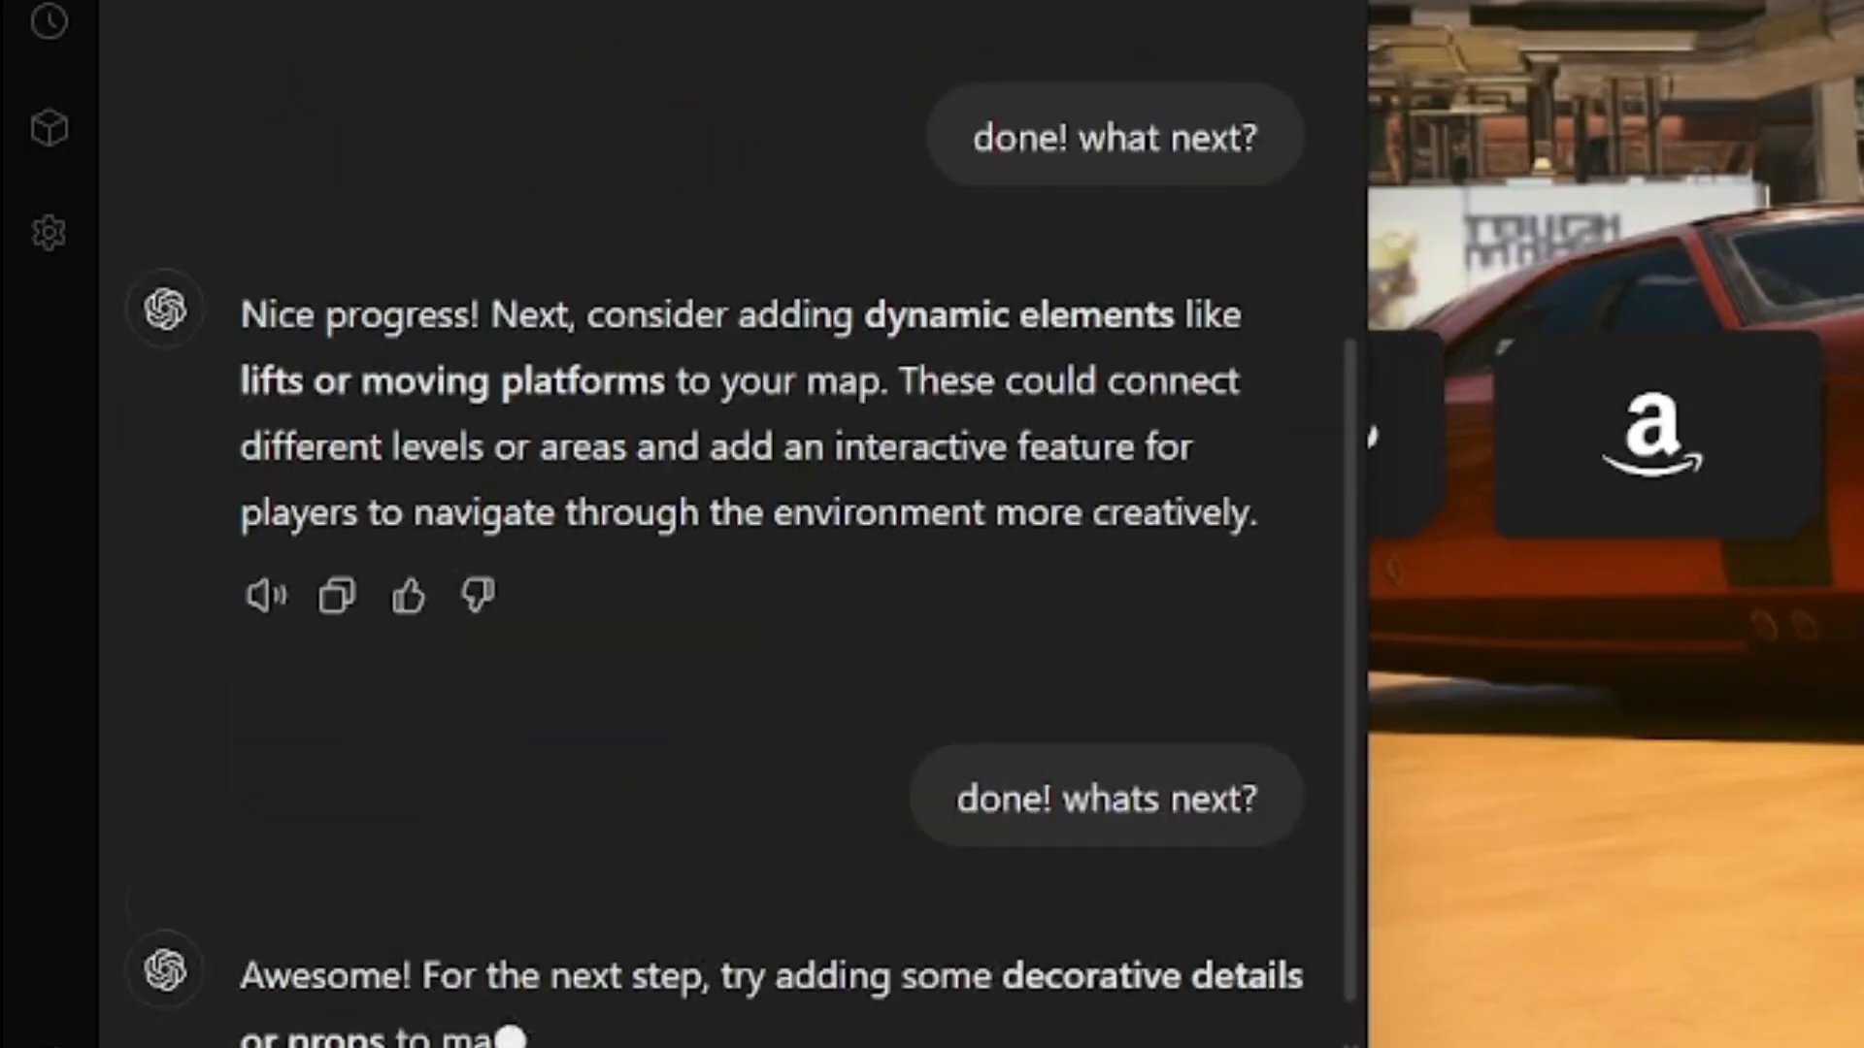
- Scroll the ChatGPT reply recommending decorative props for the map
{"action": "scroll", "scroll_direction": "down", "scroll_amount": 3}
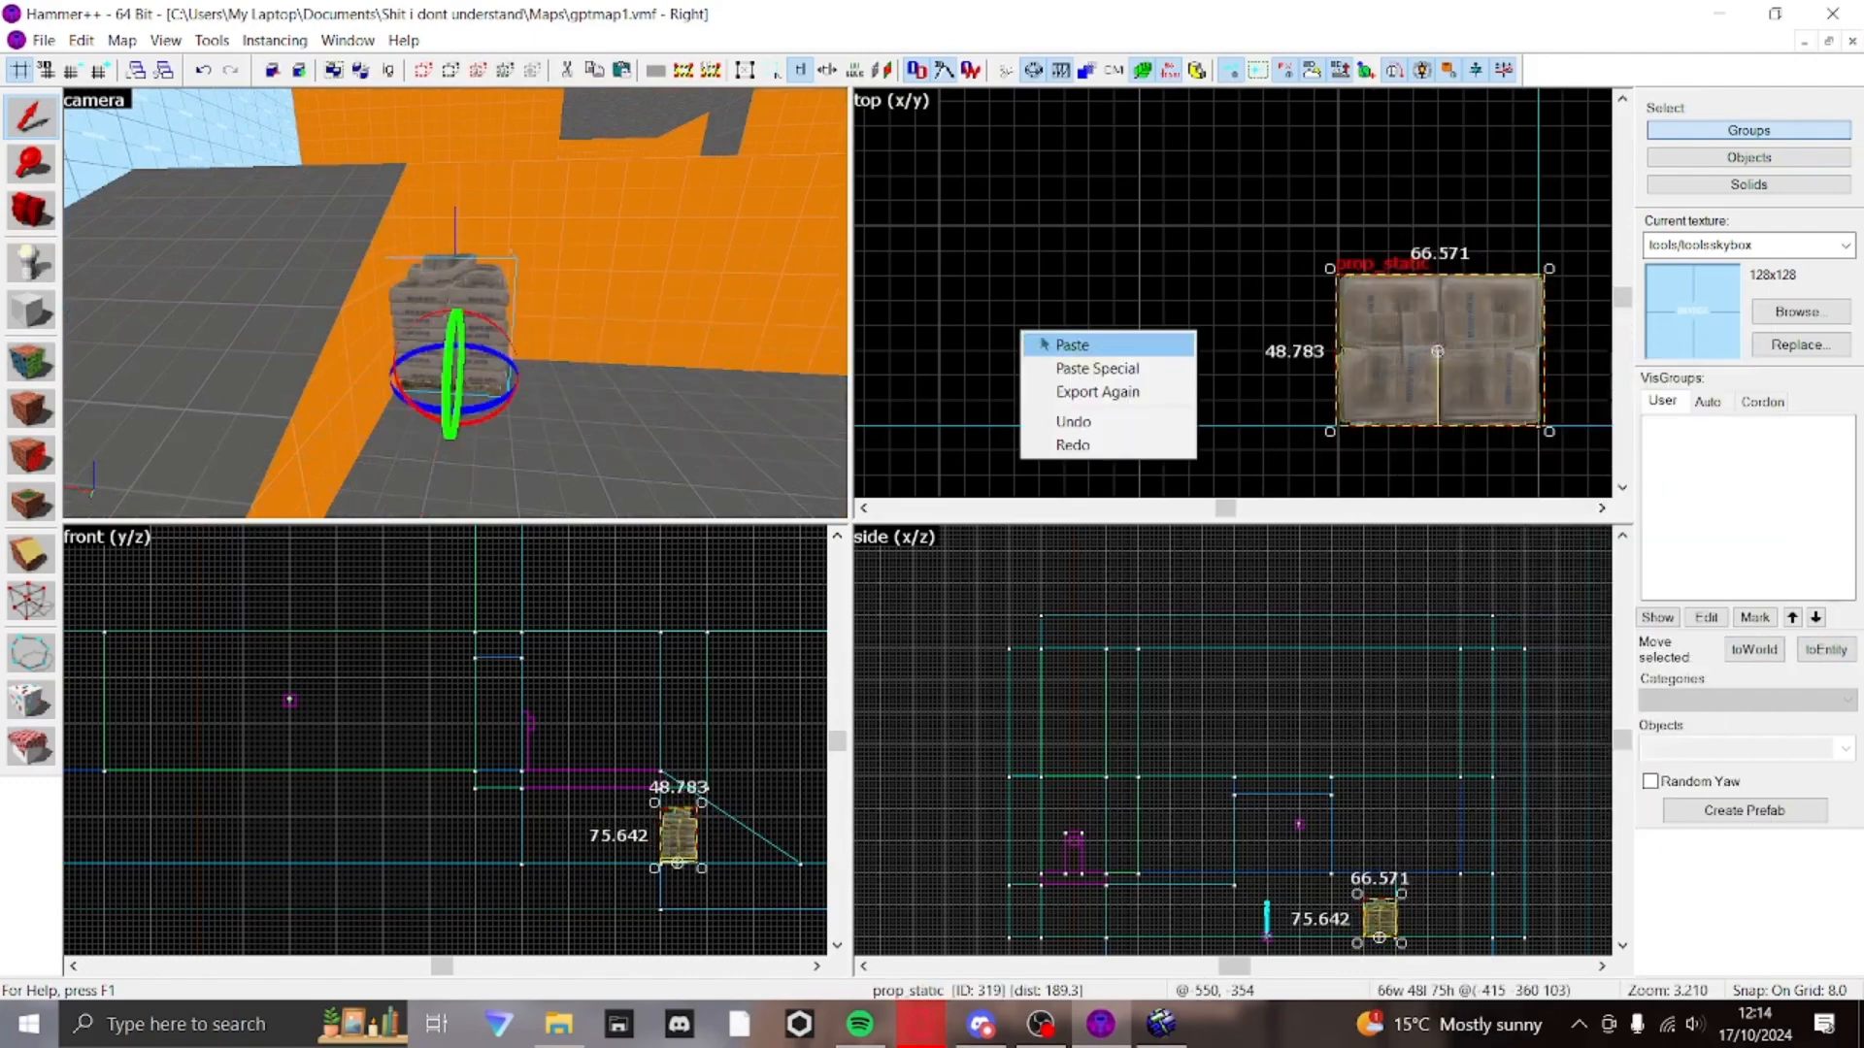
- Paste a copy of the concrete bags prop_static in the top view
{"action": "left_click", "coordinate": [1068, 346]}
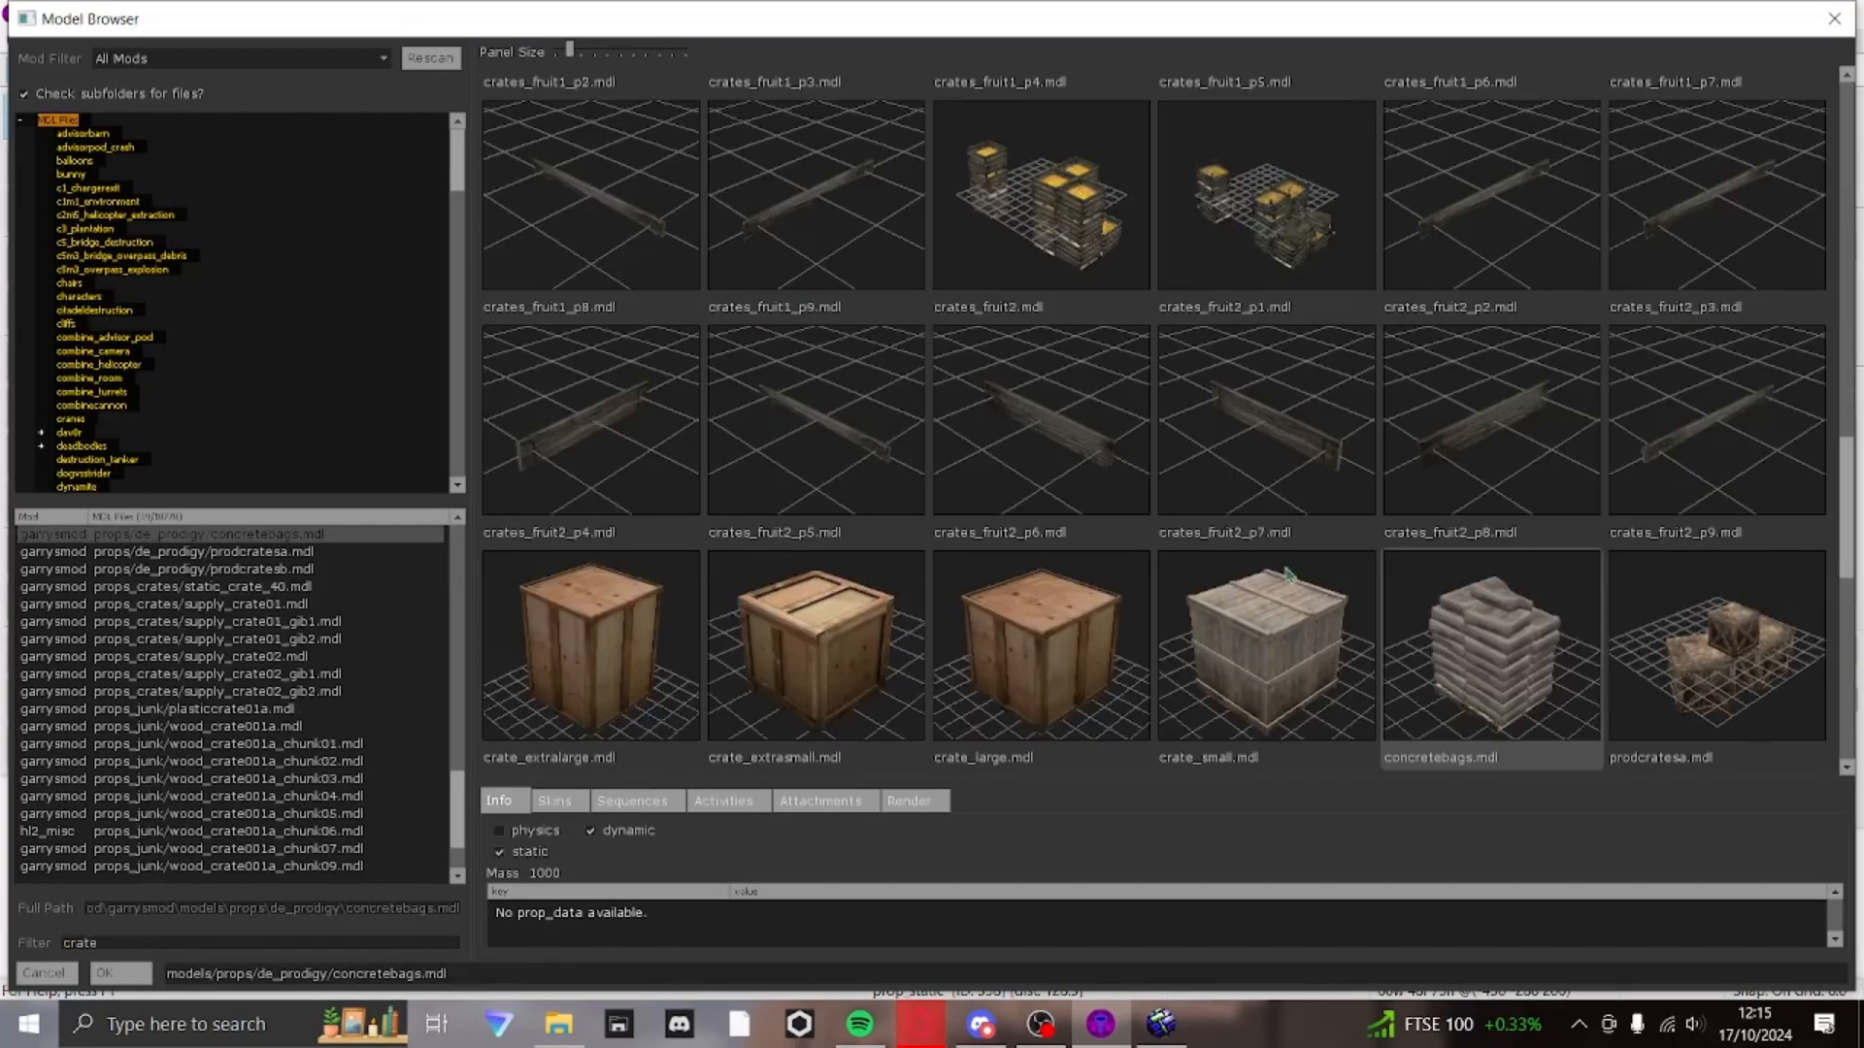
- Pick a wooden crate model from the crate-filtered Model Browser for the prop
{"action": "left_click", "coordinate": [103, 972]}
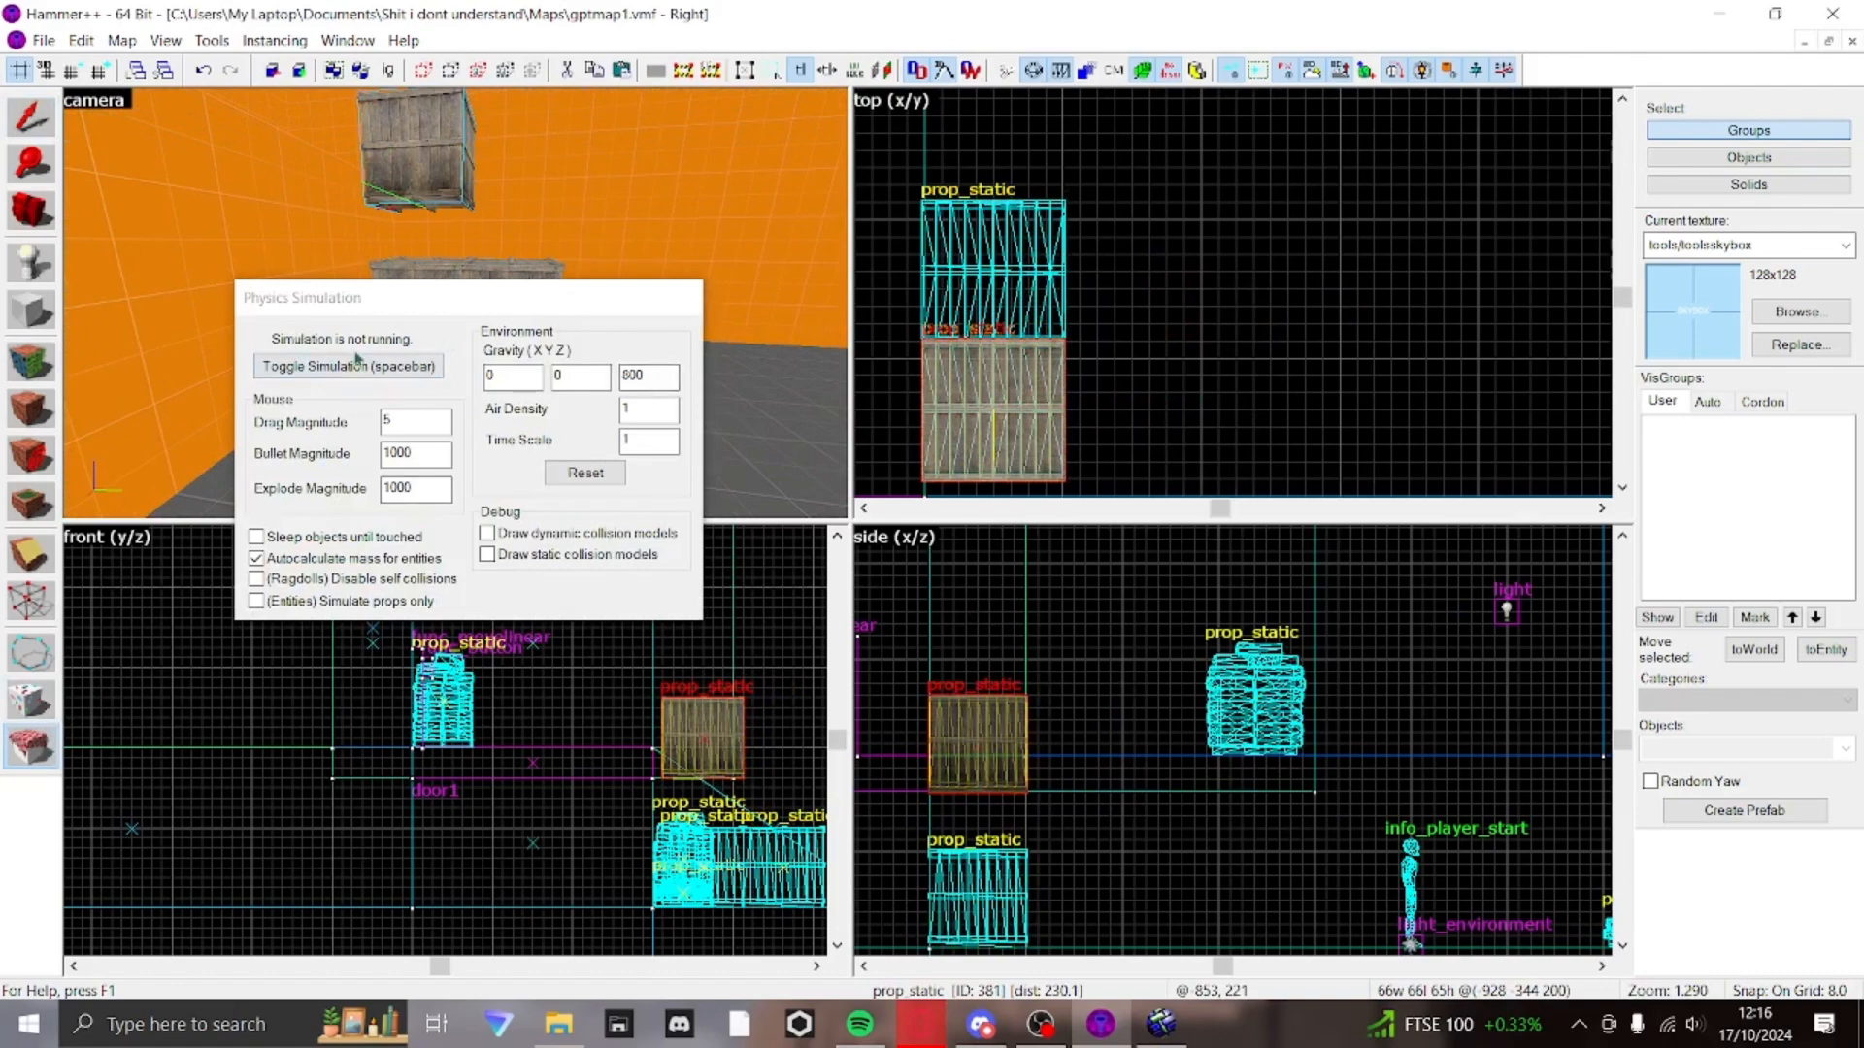
- Start the physics simulation to settle the stacked crate props
{"action": "left_click", "coordinate": [347, 367]}
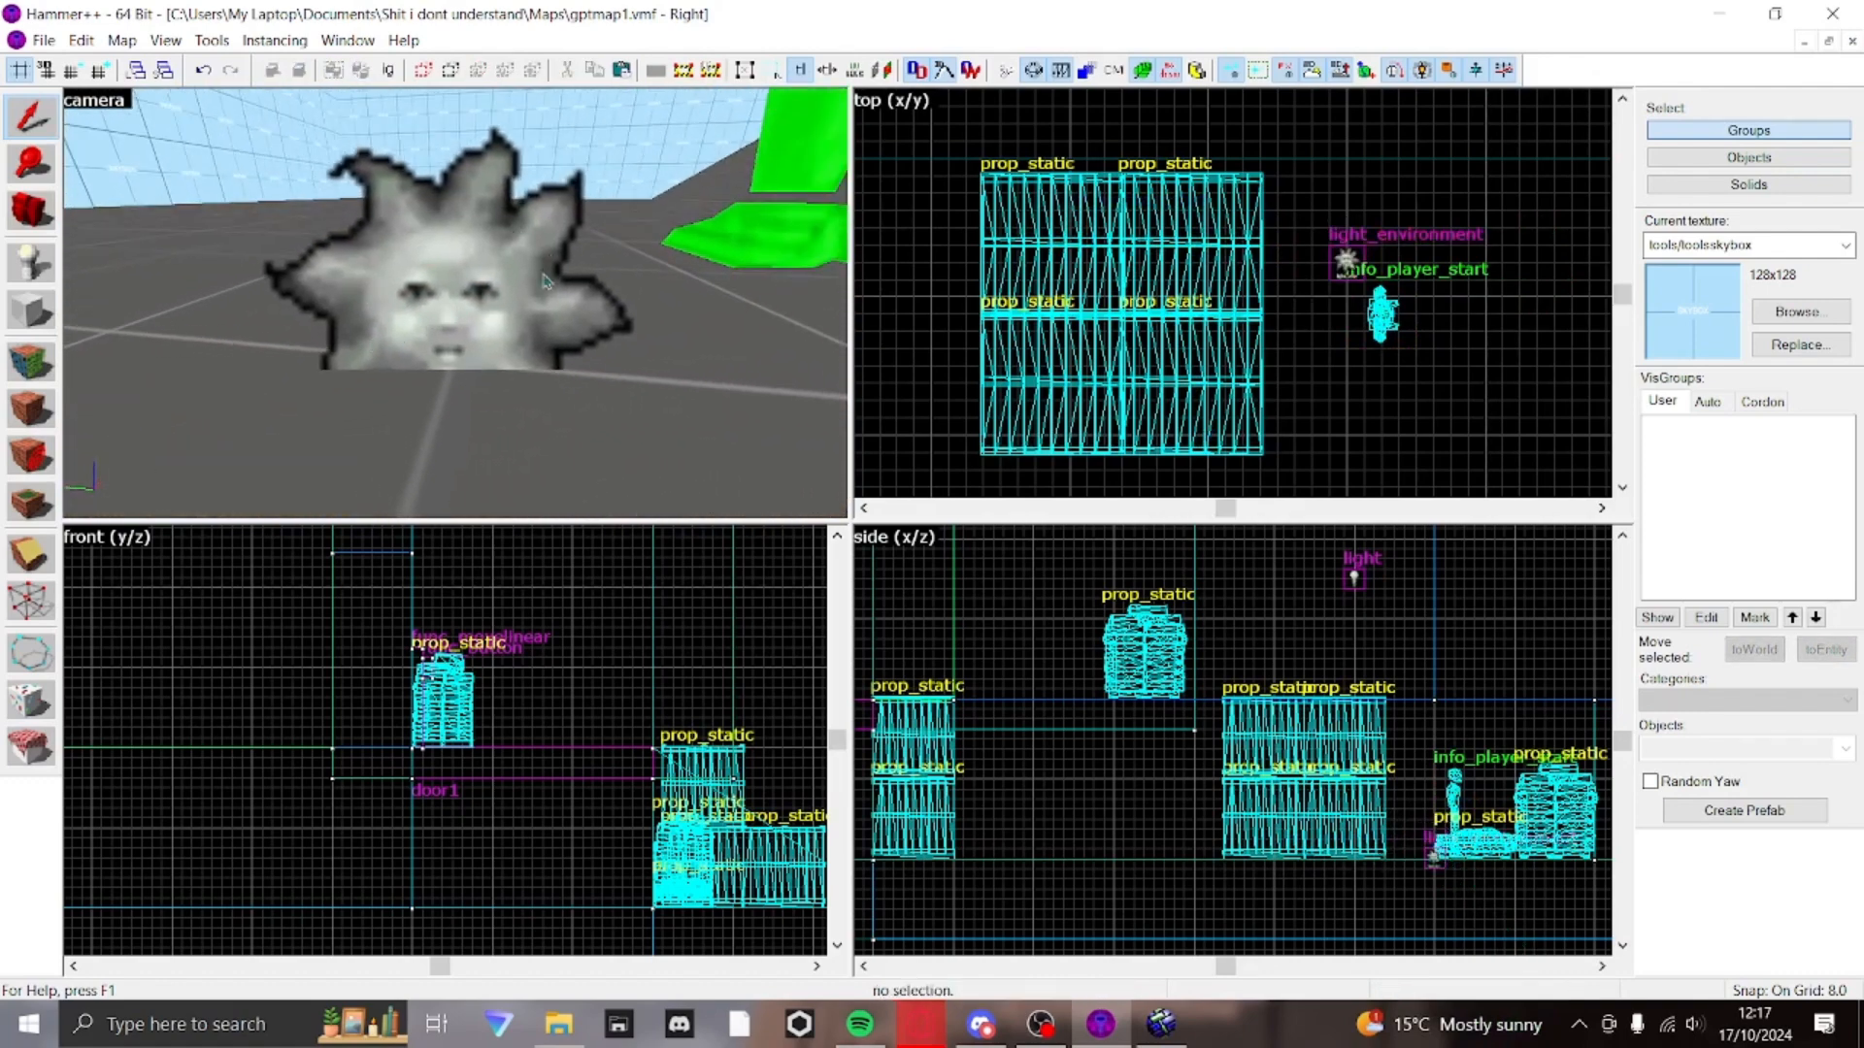
- Place a prop_static using cargo_container02.mdl with Angles set to 270
{"action": "left_click", "coordinate": [1347, 262]}
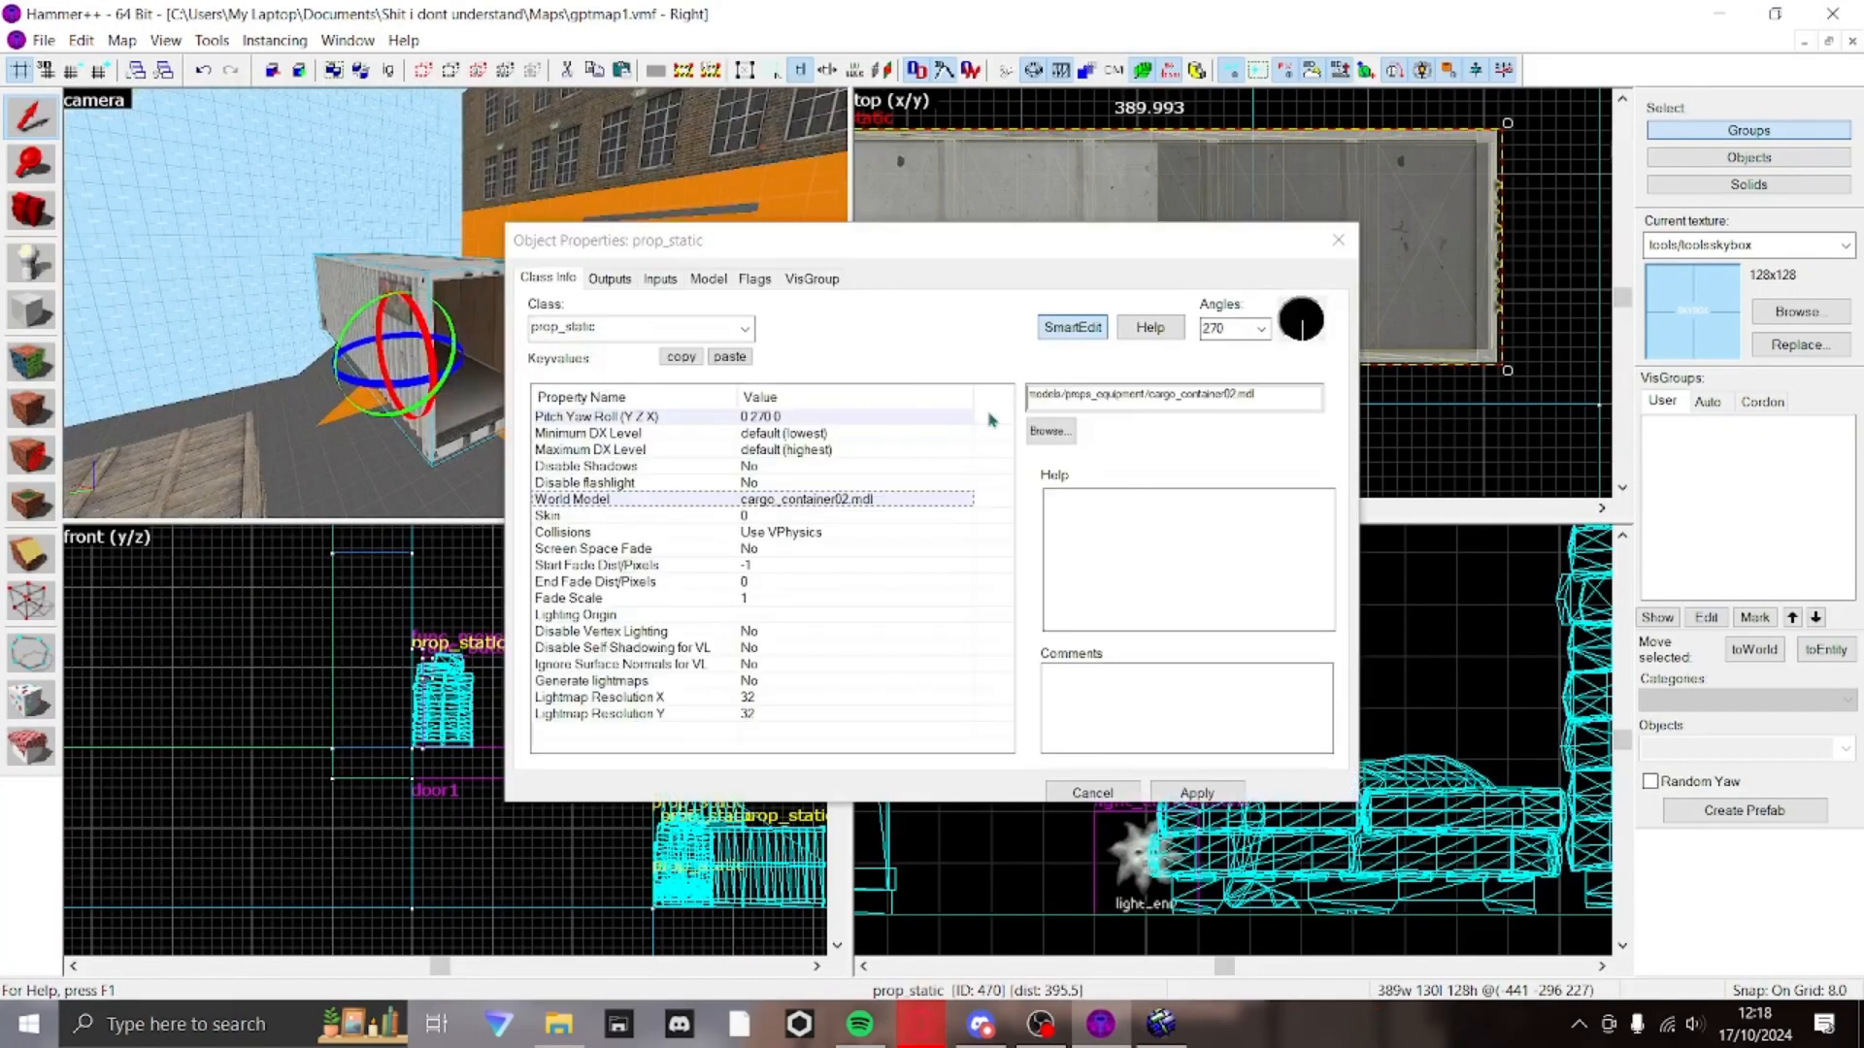
{"action": "left_click", "coordinate": [1048, 431]}
{"action": "type", "text": "p"}
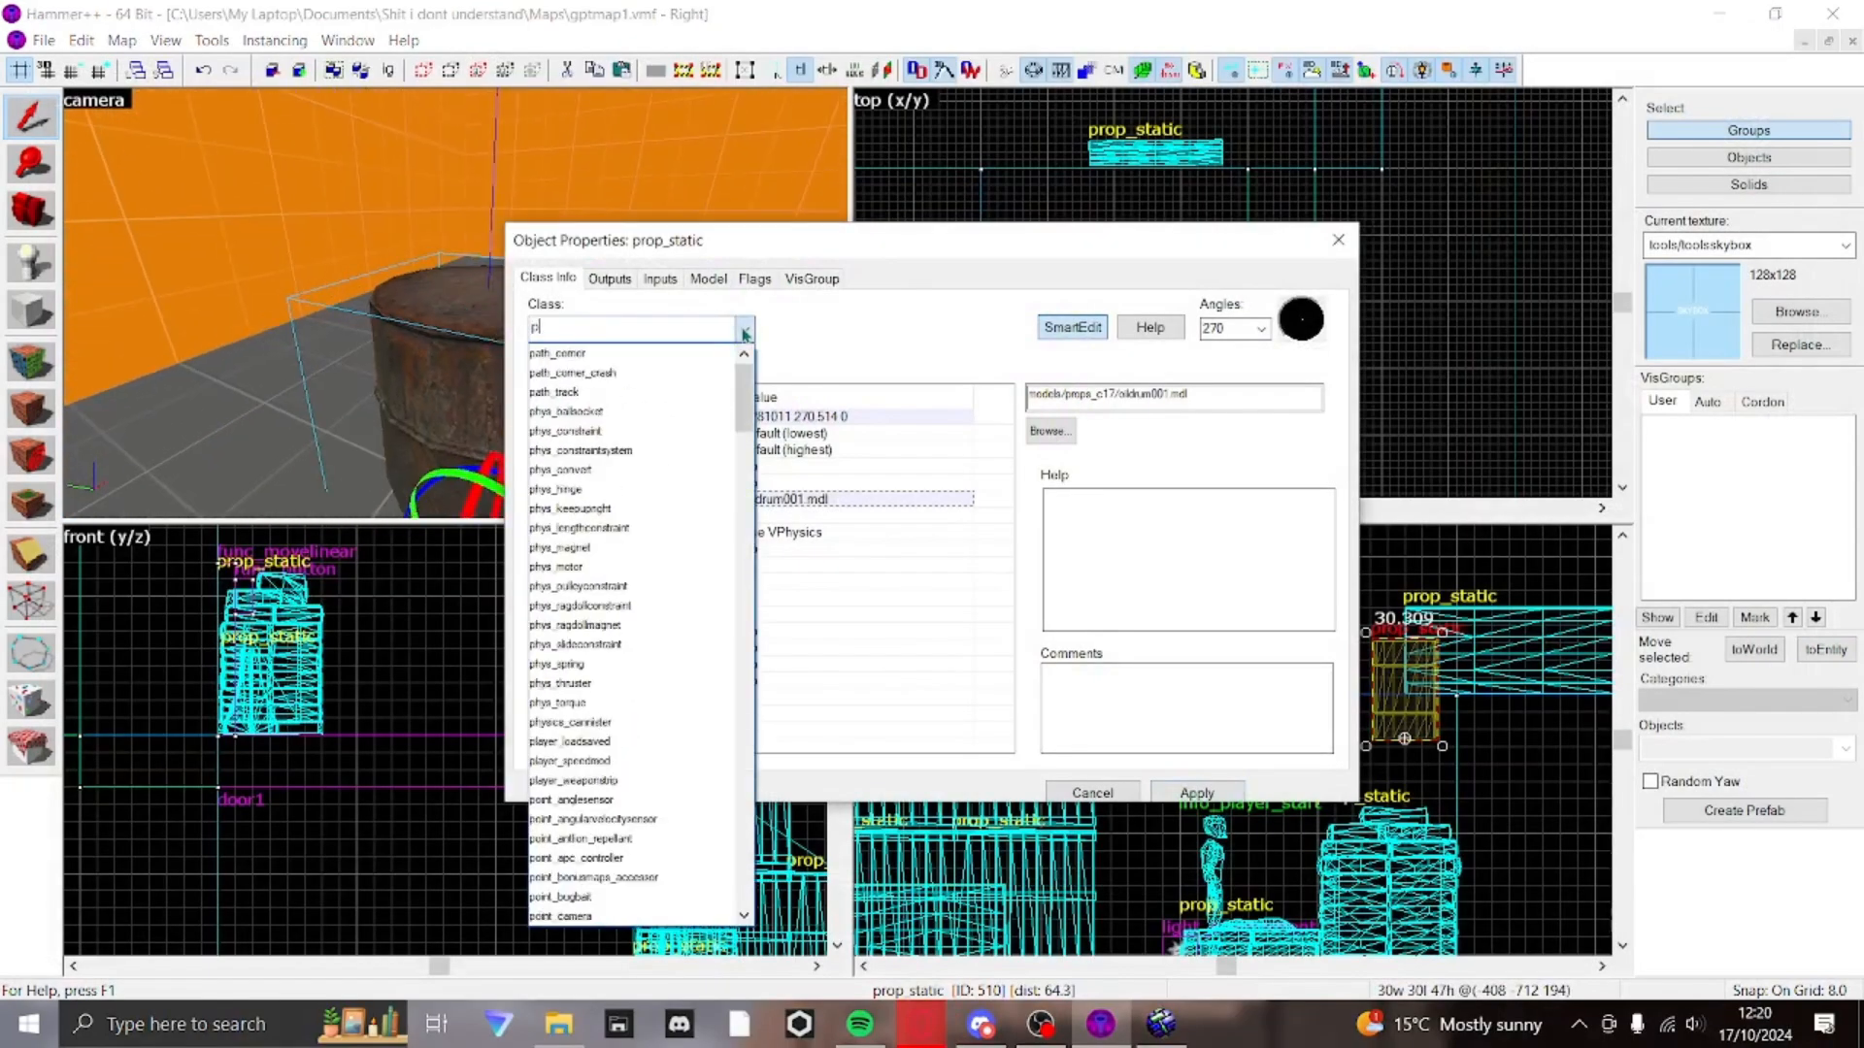
- Change the oildrum001.mdl prop's Class to prop_physics, then dismiss the texture browser
{"action": "type", "text": "hys"}
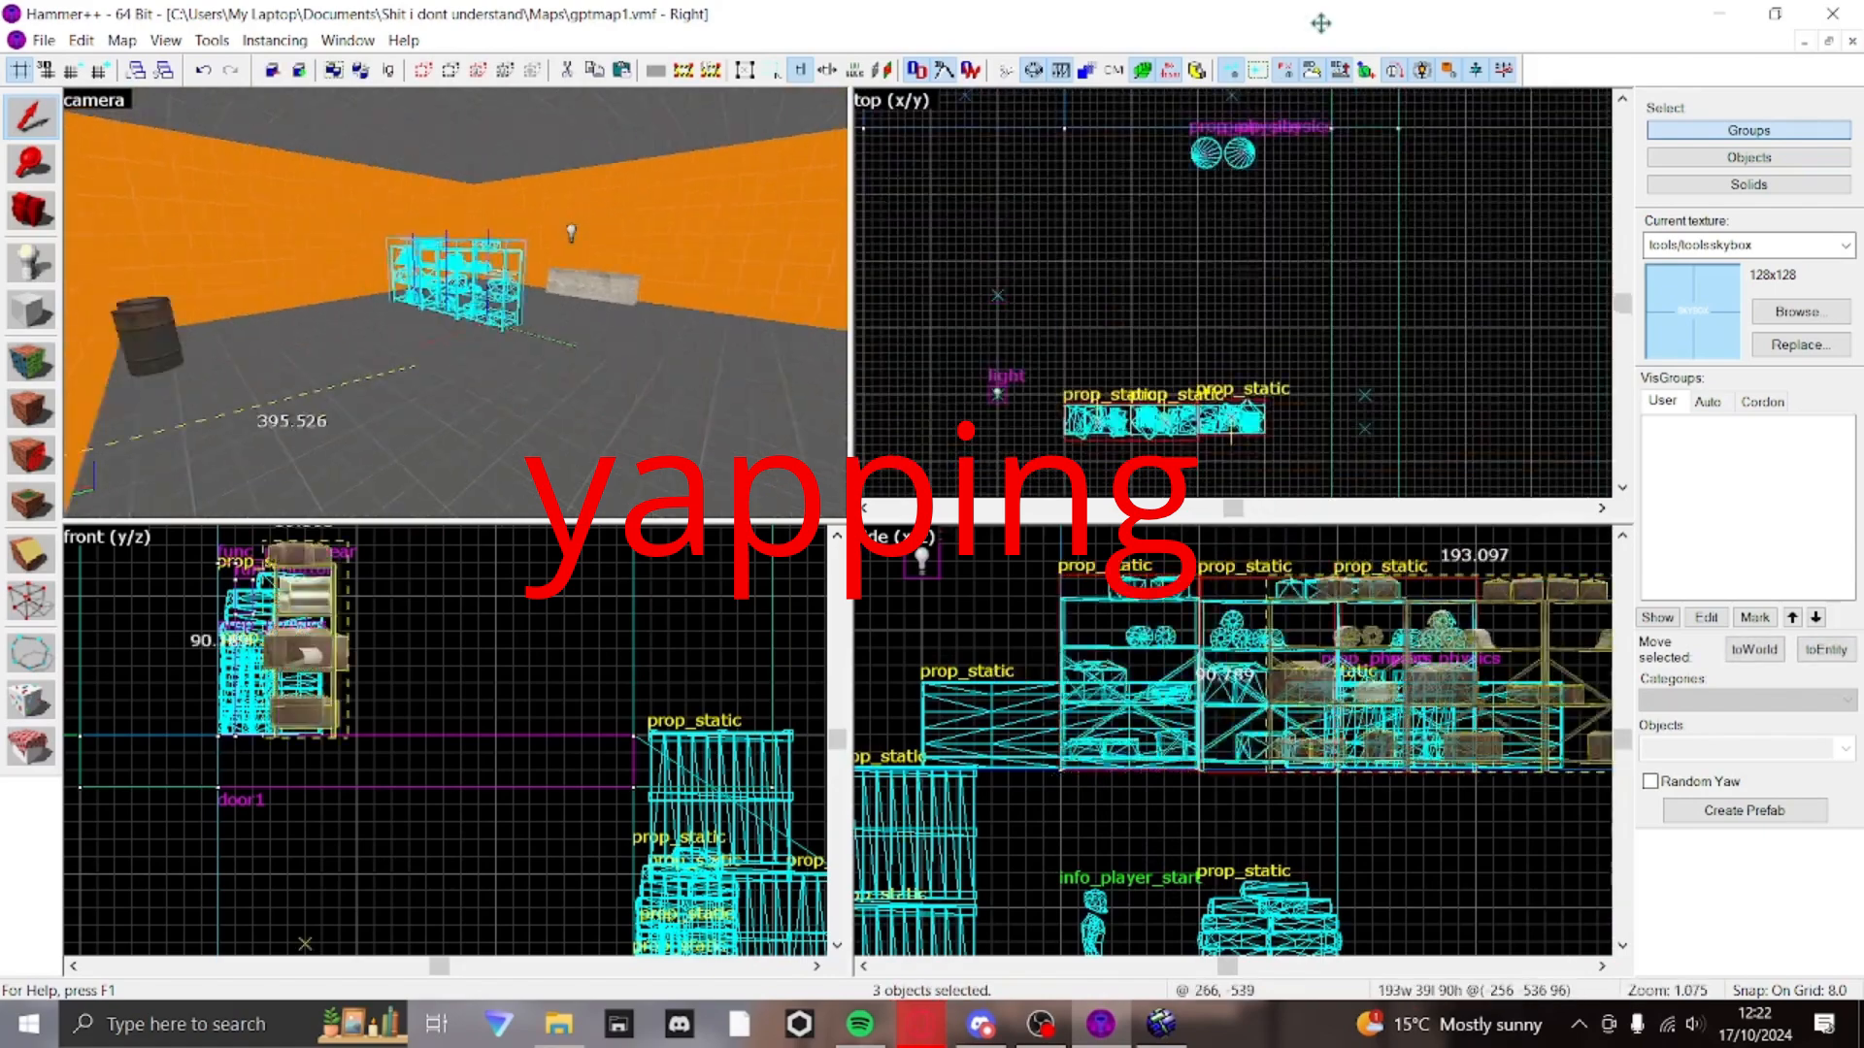
{"action": "left_click", "coordinate": [1796, 310]}
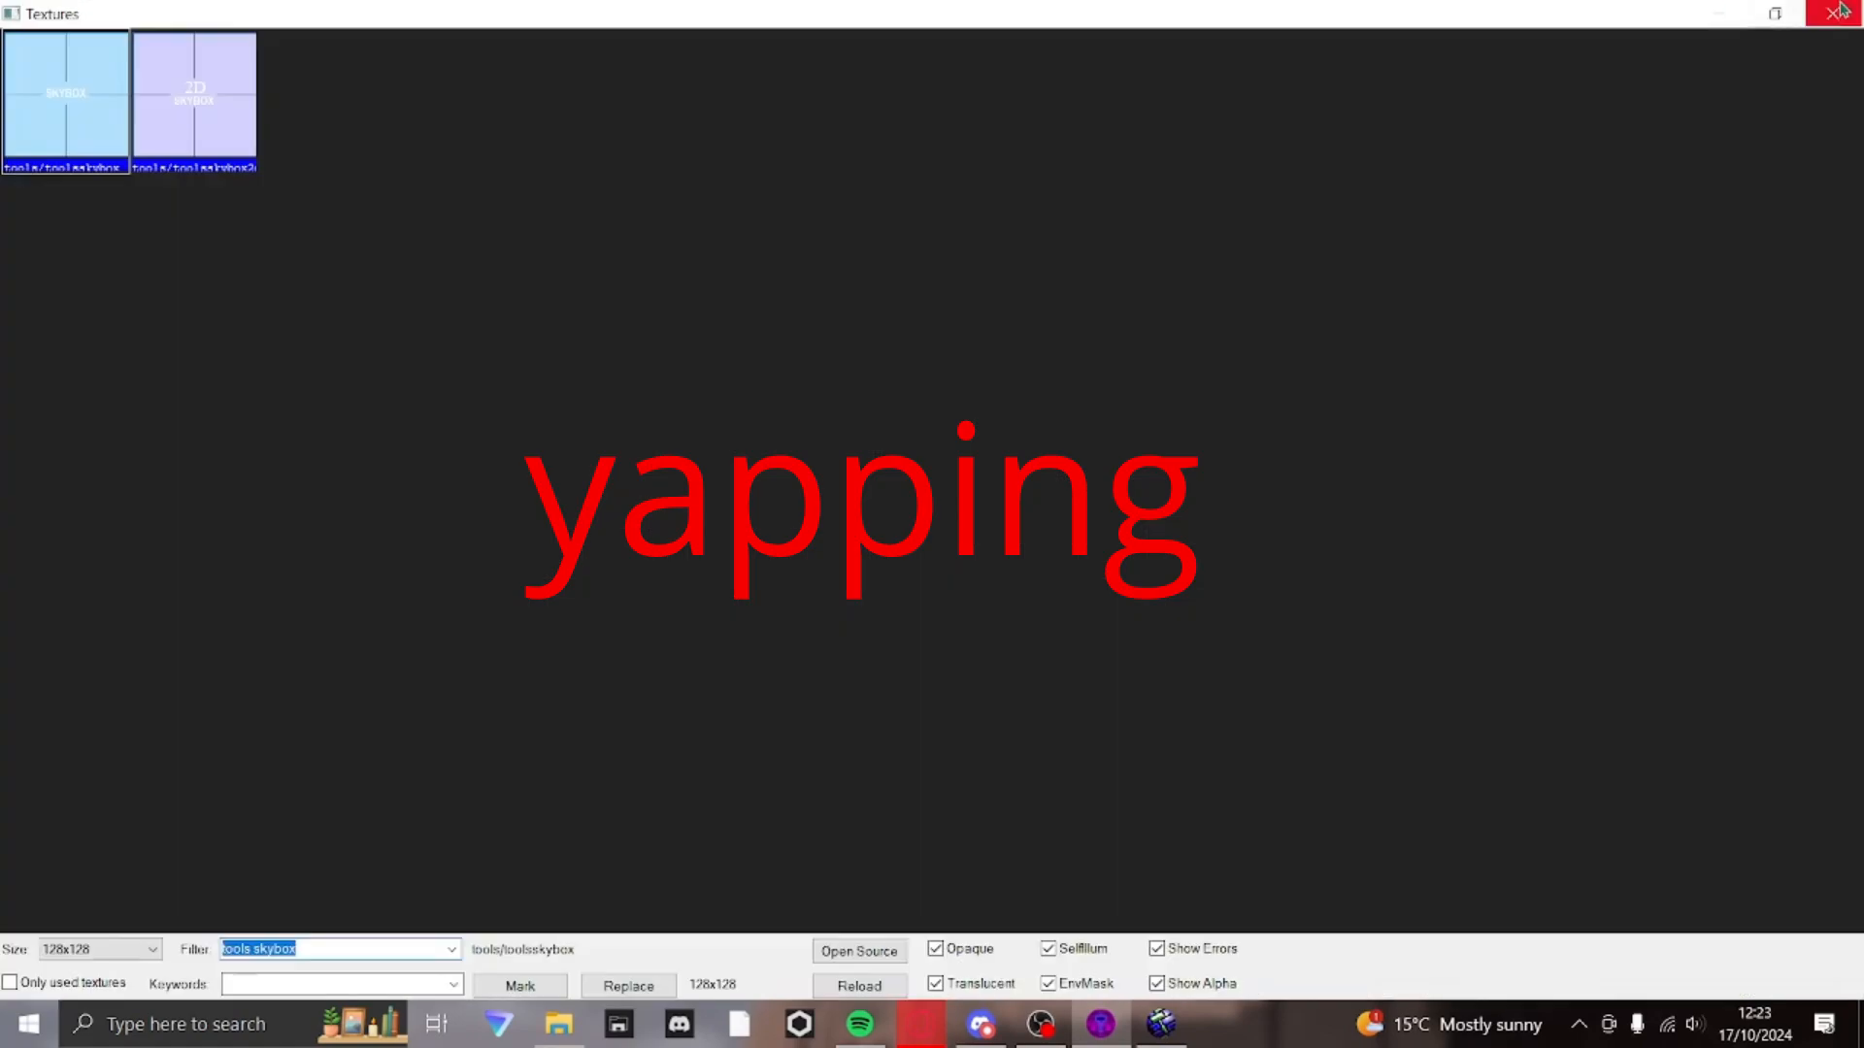
{"action": "left_click", "coordinate": [1841, 14]}
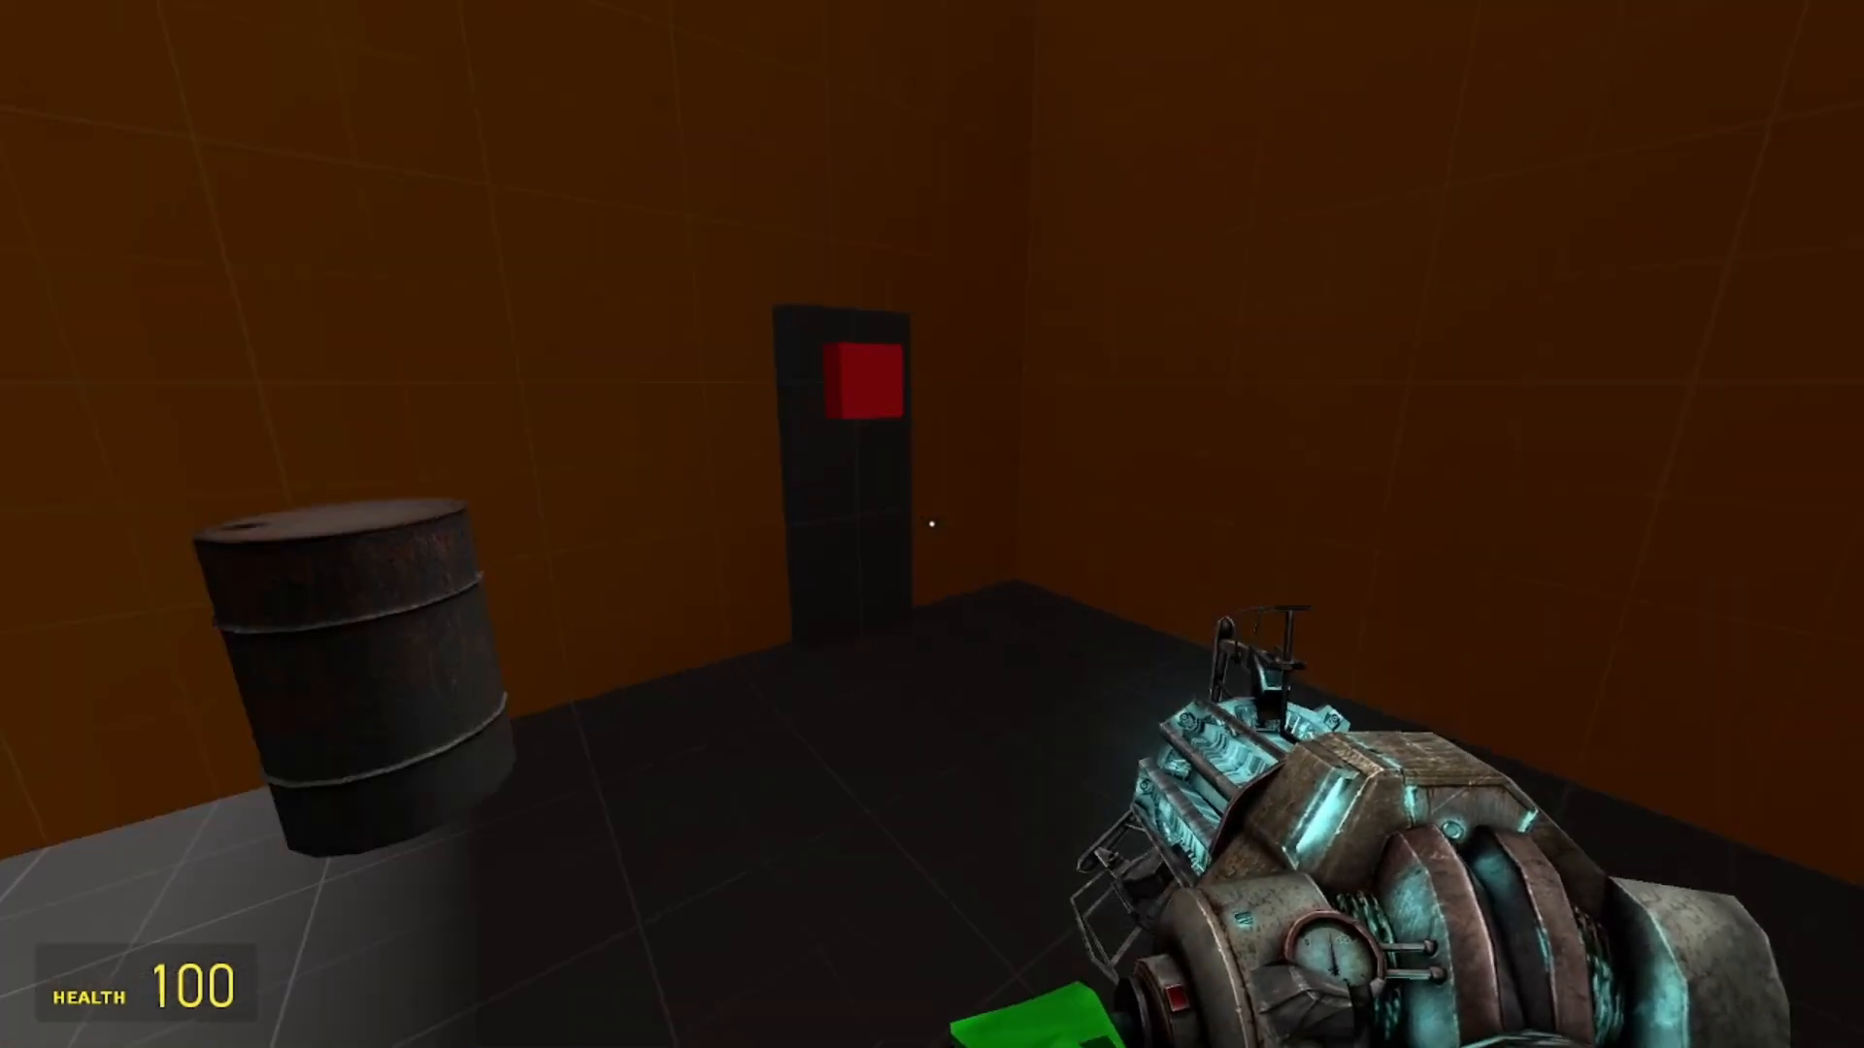
{"action": "mouse_move", "coordinate": [932, 524]}
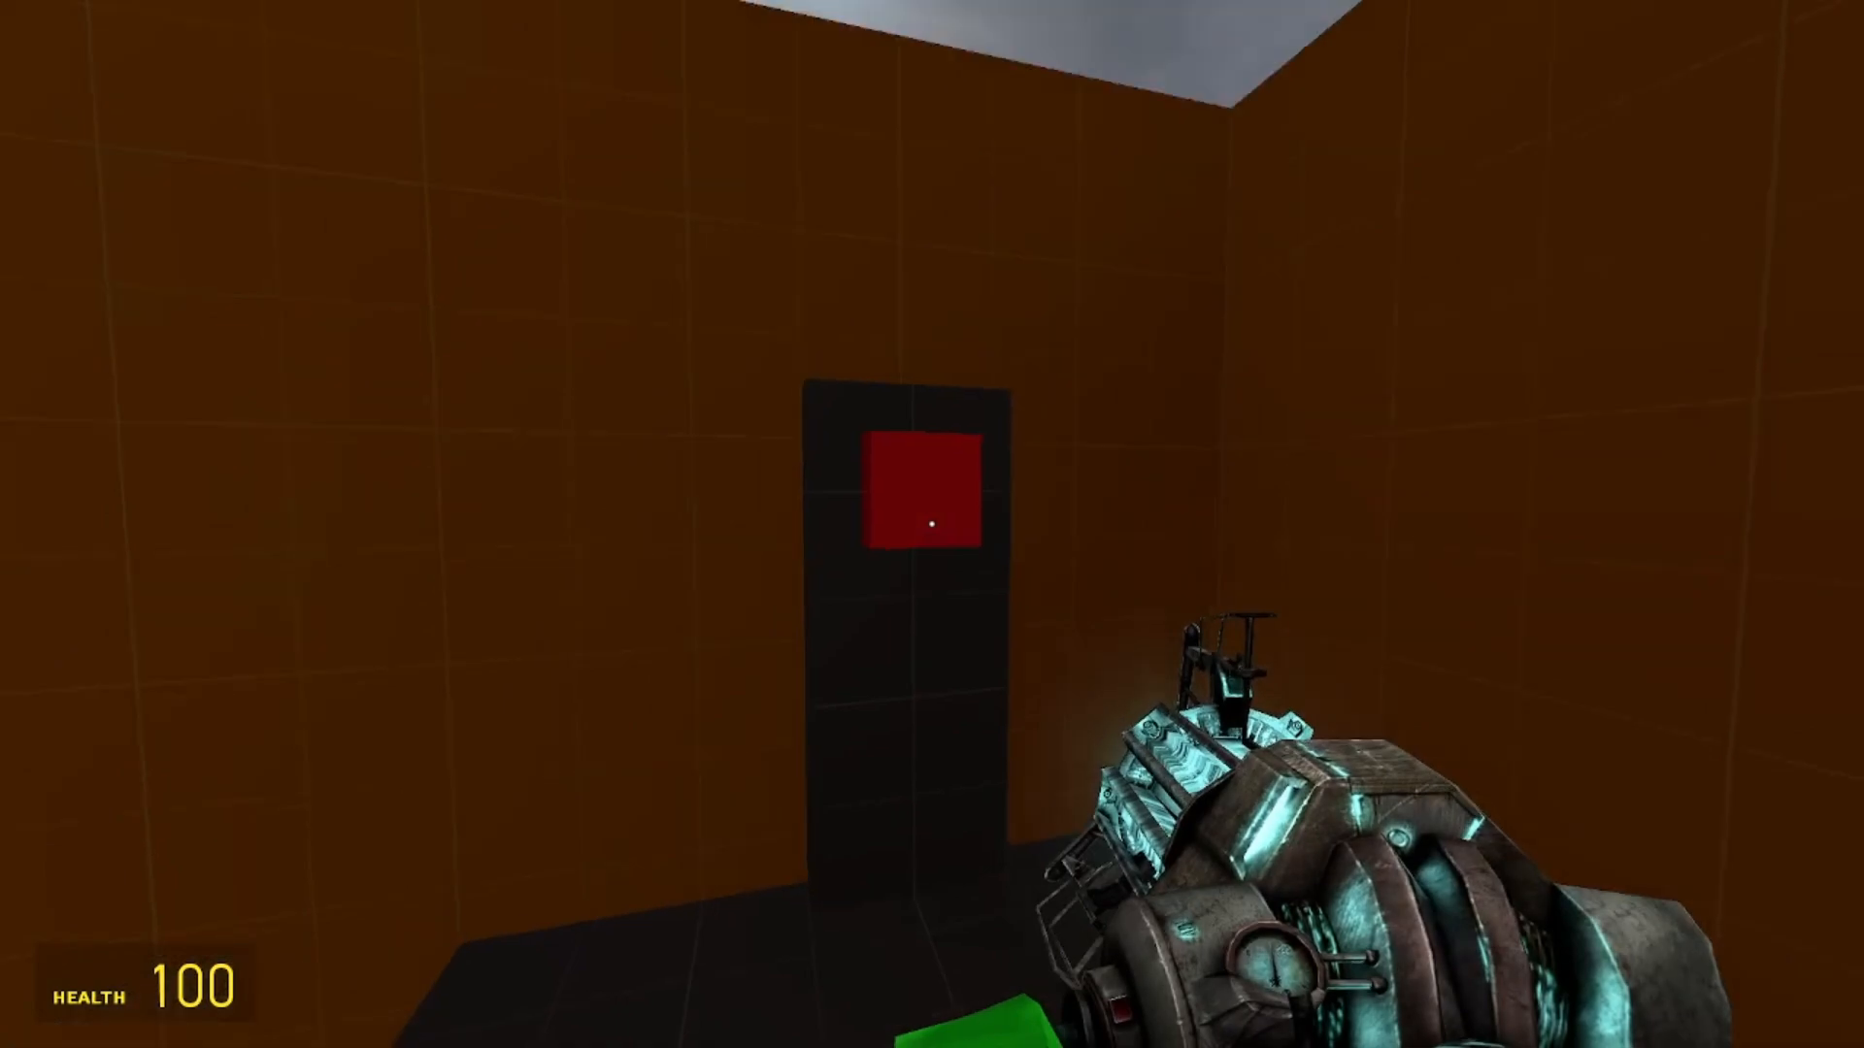